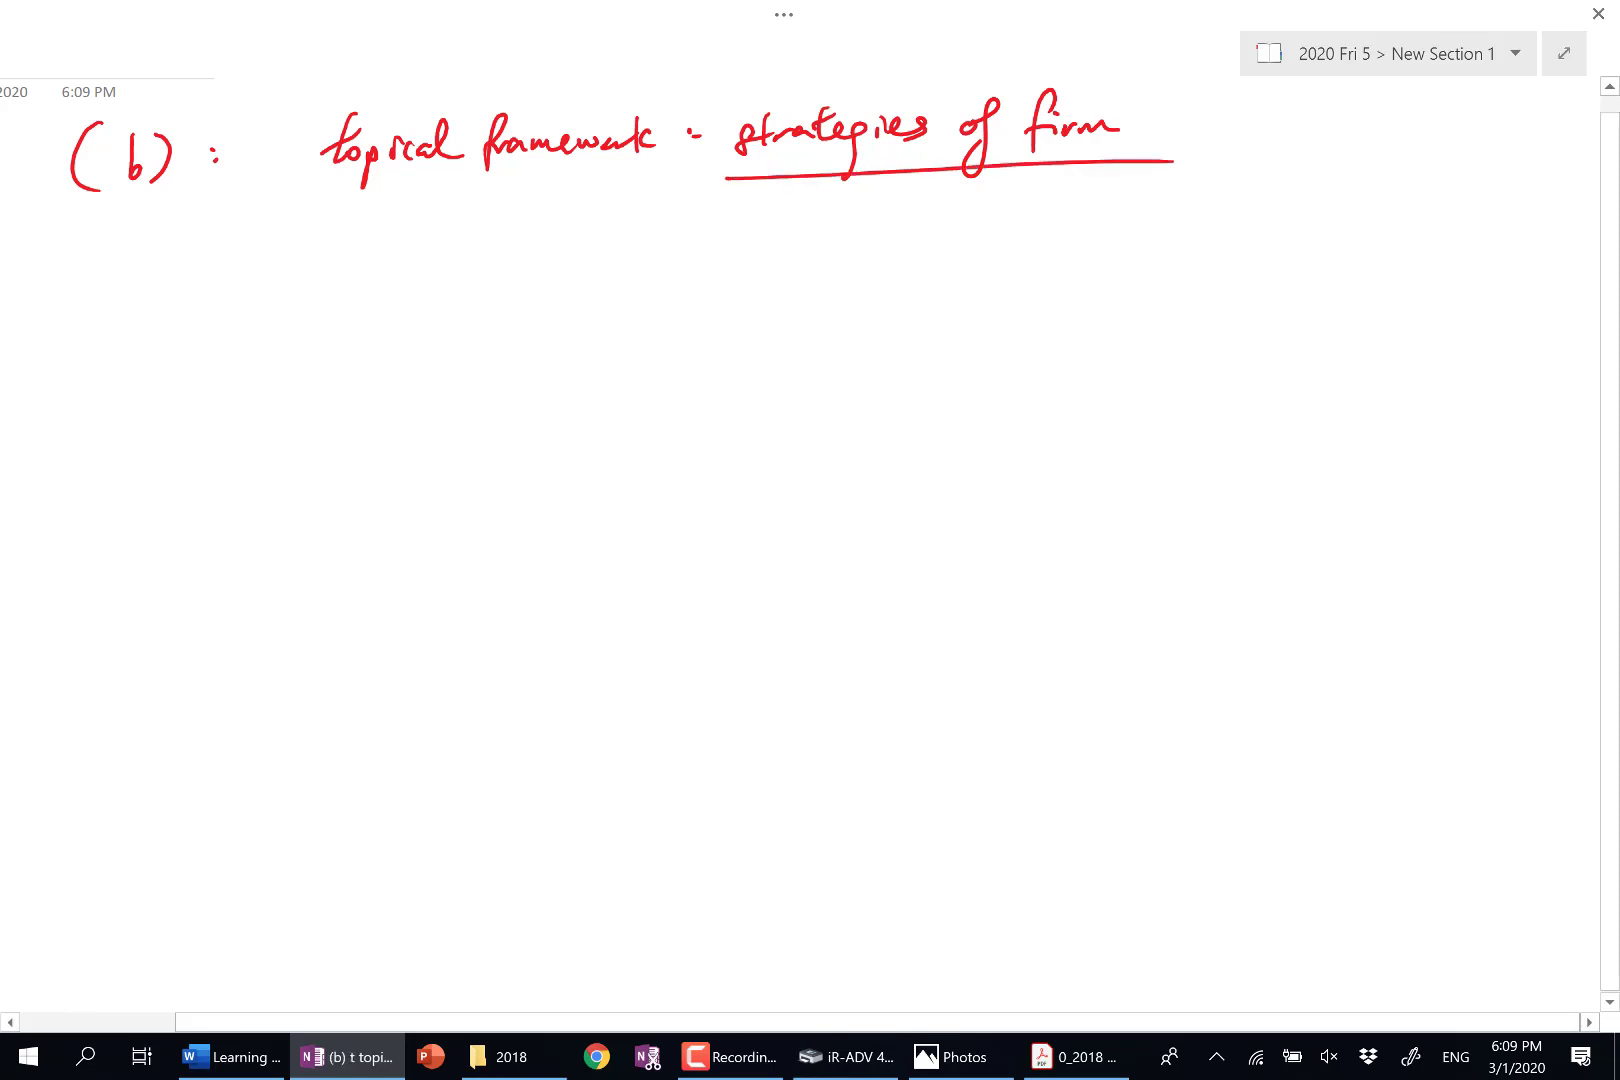
Step: Handwrite 'usually to deal w/ an adverse event e.g. recession/entry of rivals' in red ink
{"action": "left_click_drag", "start_coordinate": [744, 222], "coordinate": [858, 222]}
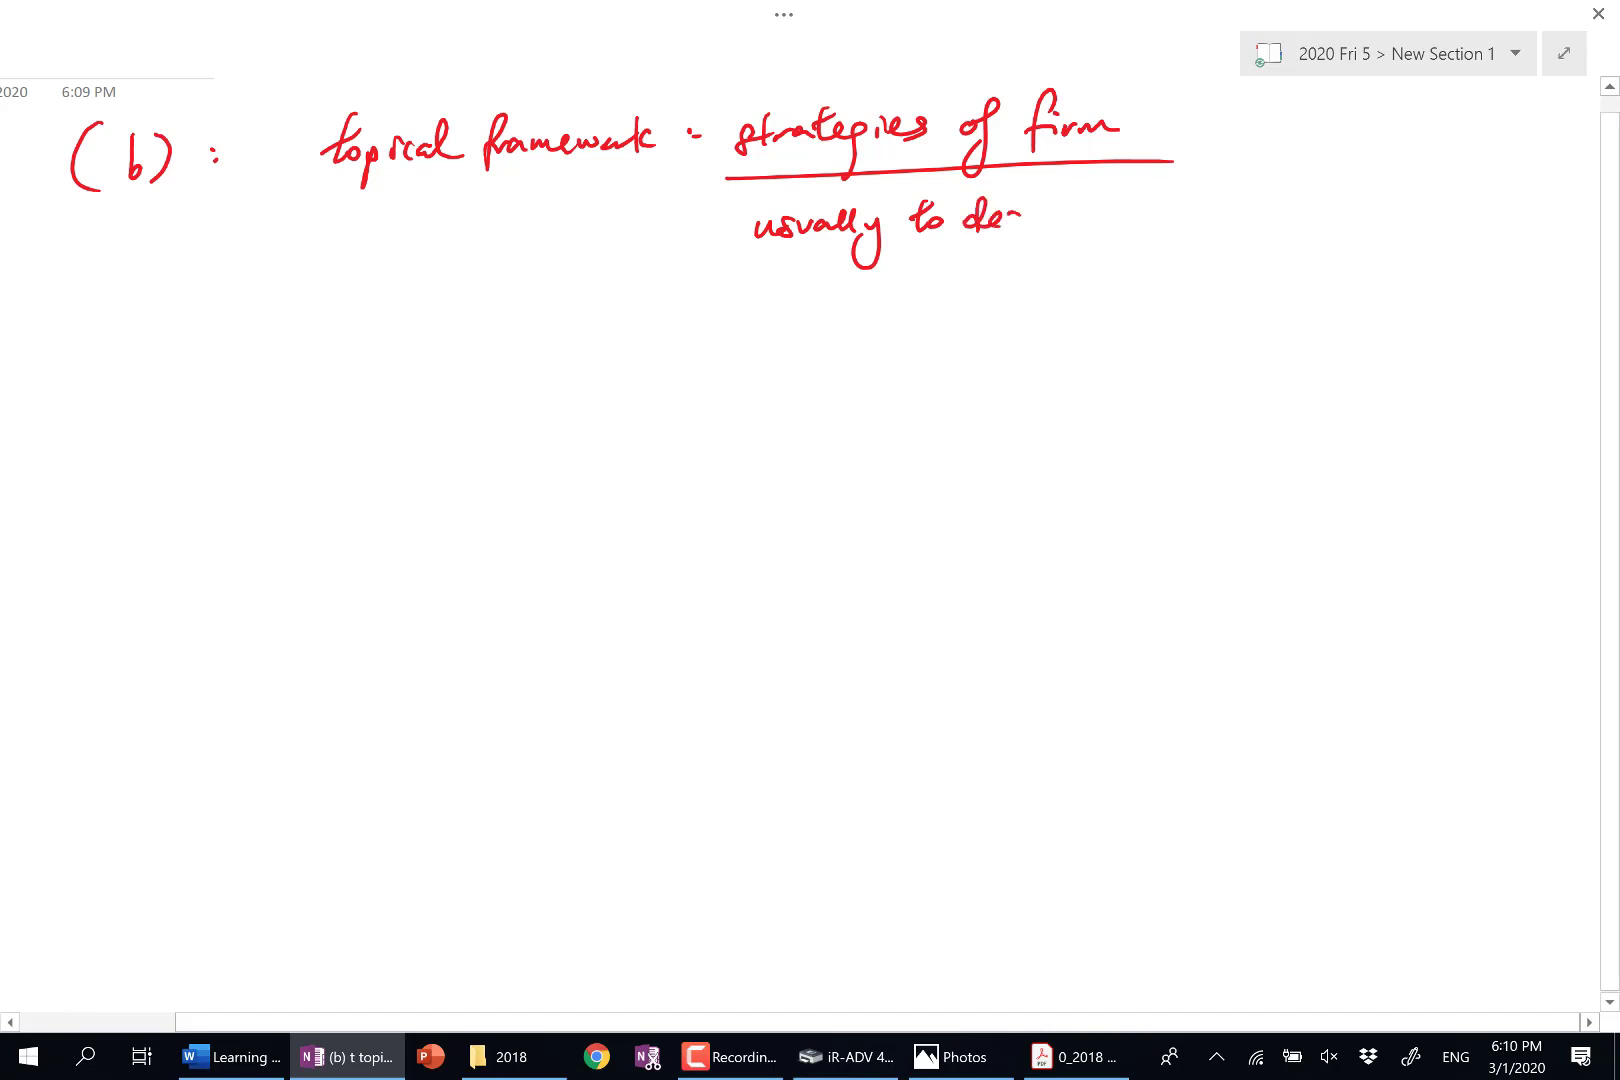
{"action": "left_click_drag", "start_coordinate": [1002, 218], "coordinate": [1167, 218]}
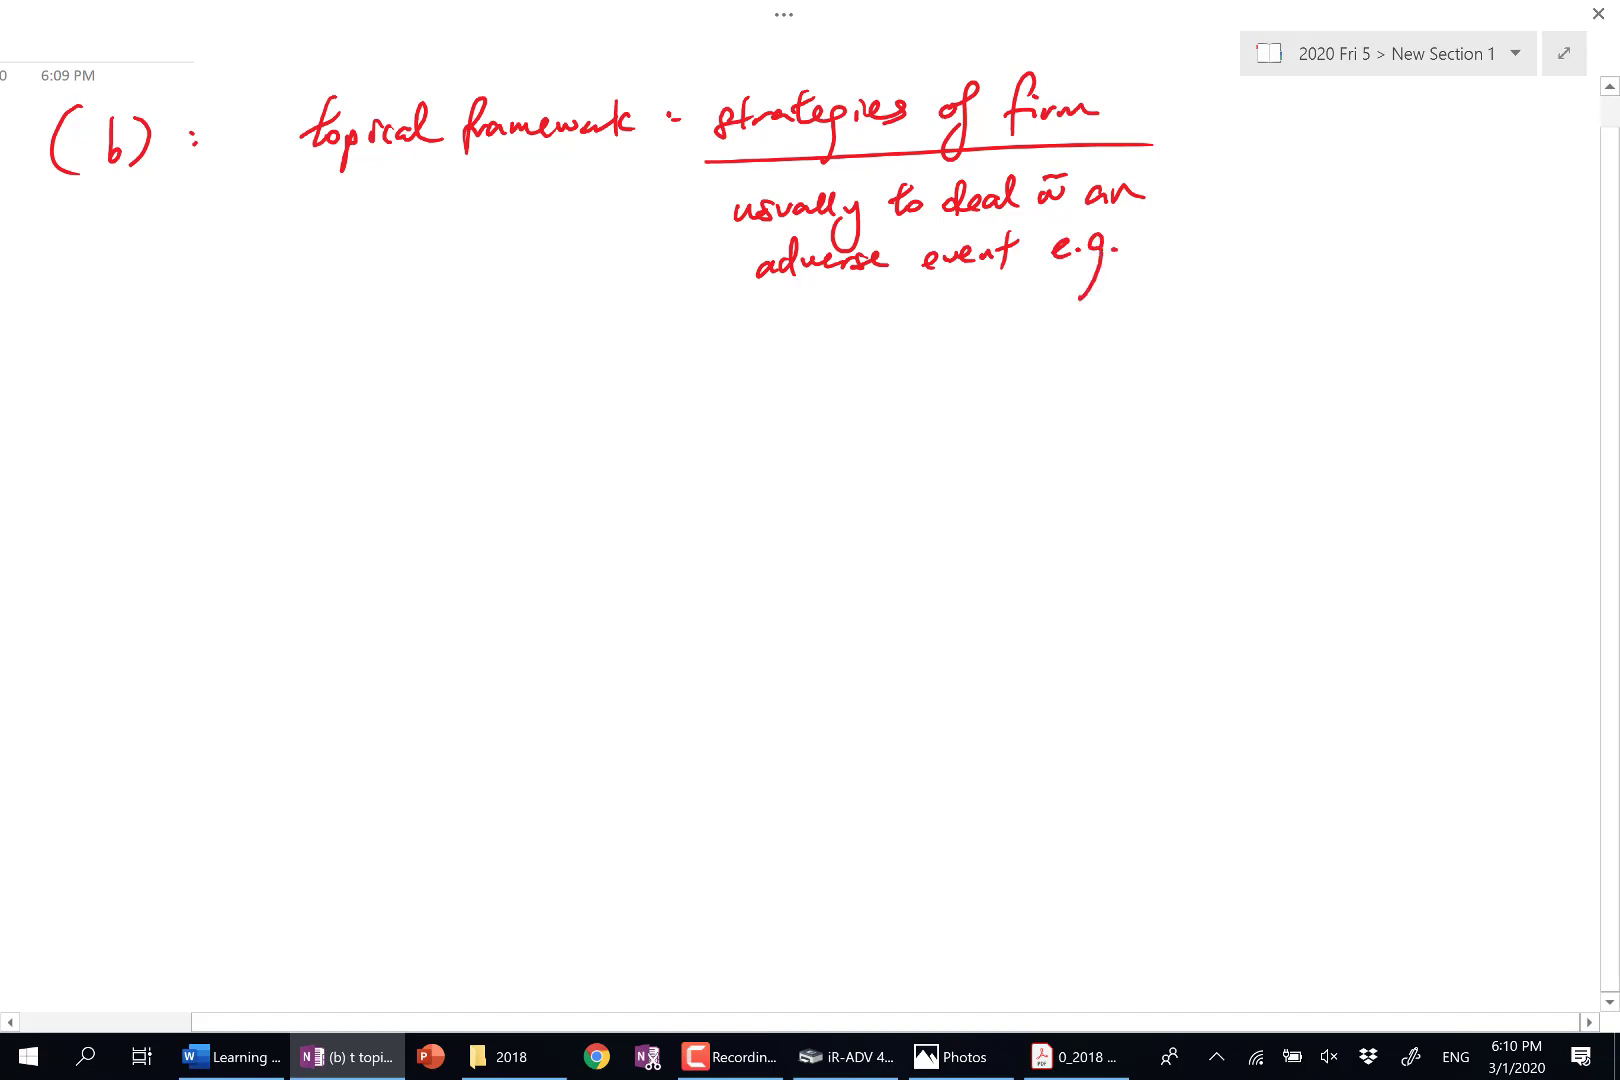
{"action": "left_click_drag", "start_coordinate": [777, 315], "coordinate": [904, 320]}
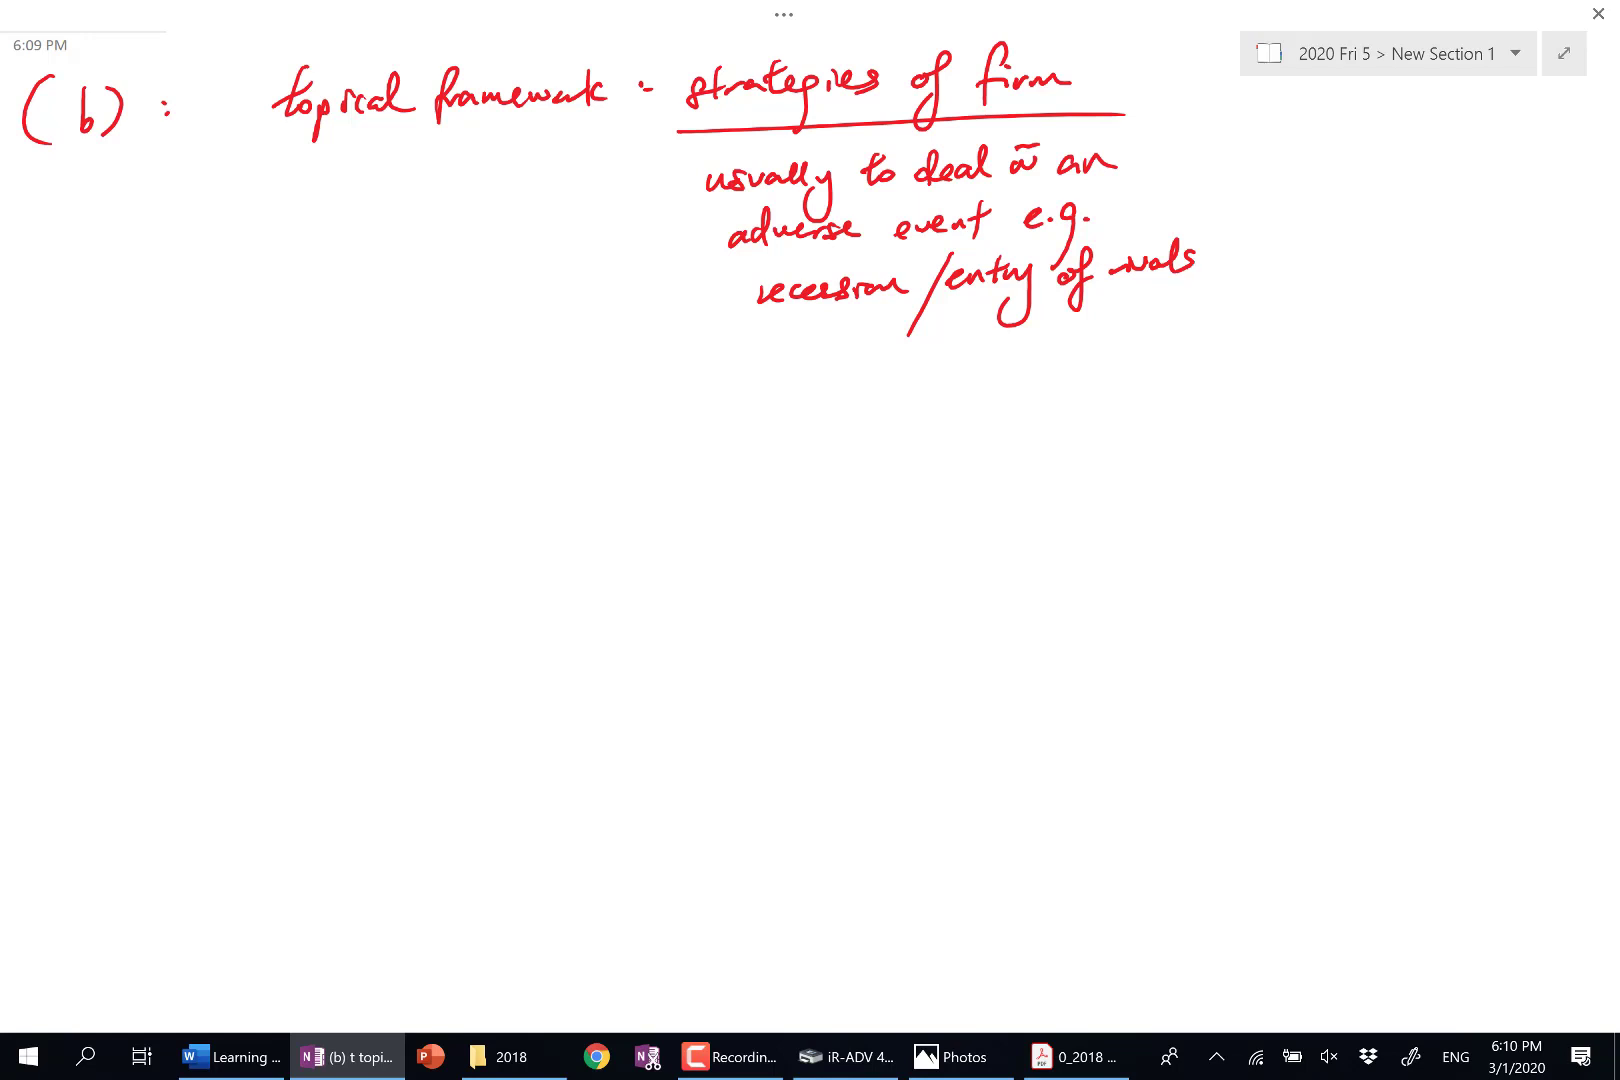
Step: Draw two red arrows from the note to circled 'survive' and 'thrive'
{"action": "left_click_drag", "start_coordinate": [739, 465], "coordinate": [842, 351]}
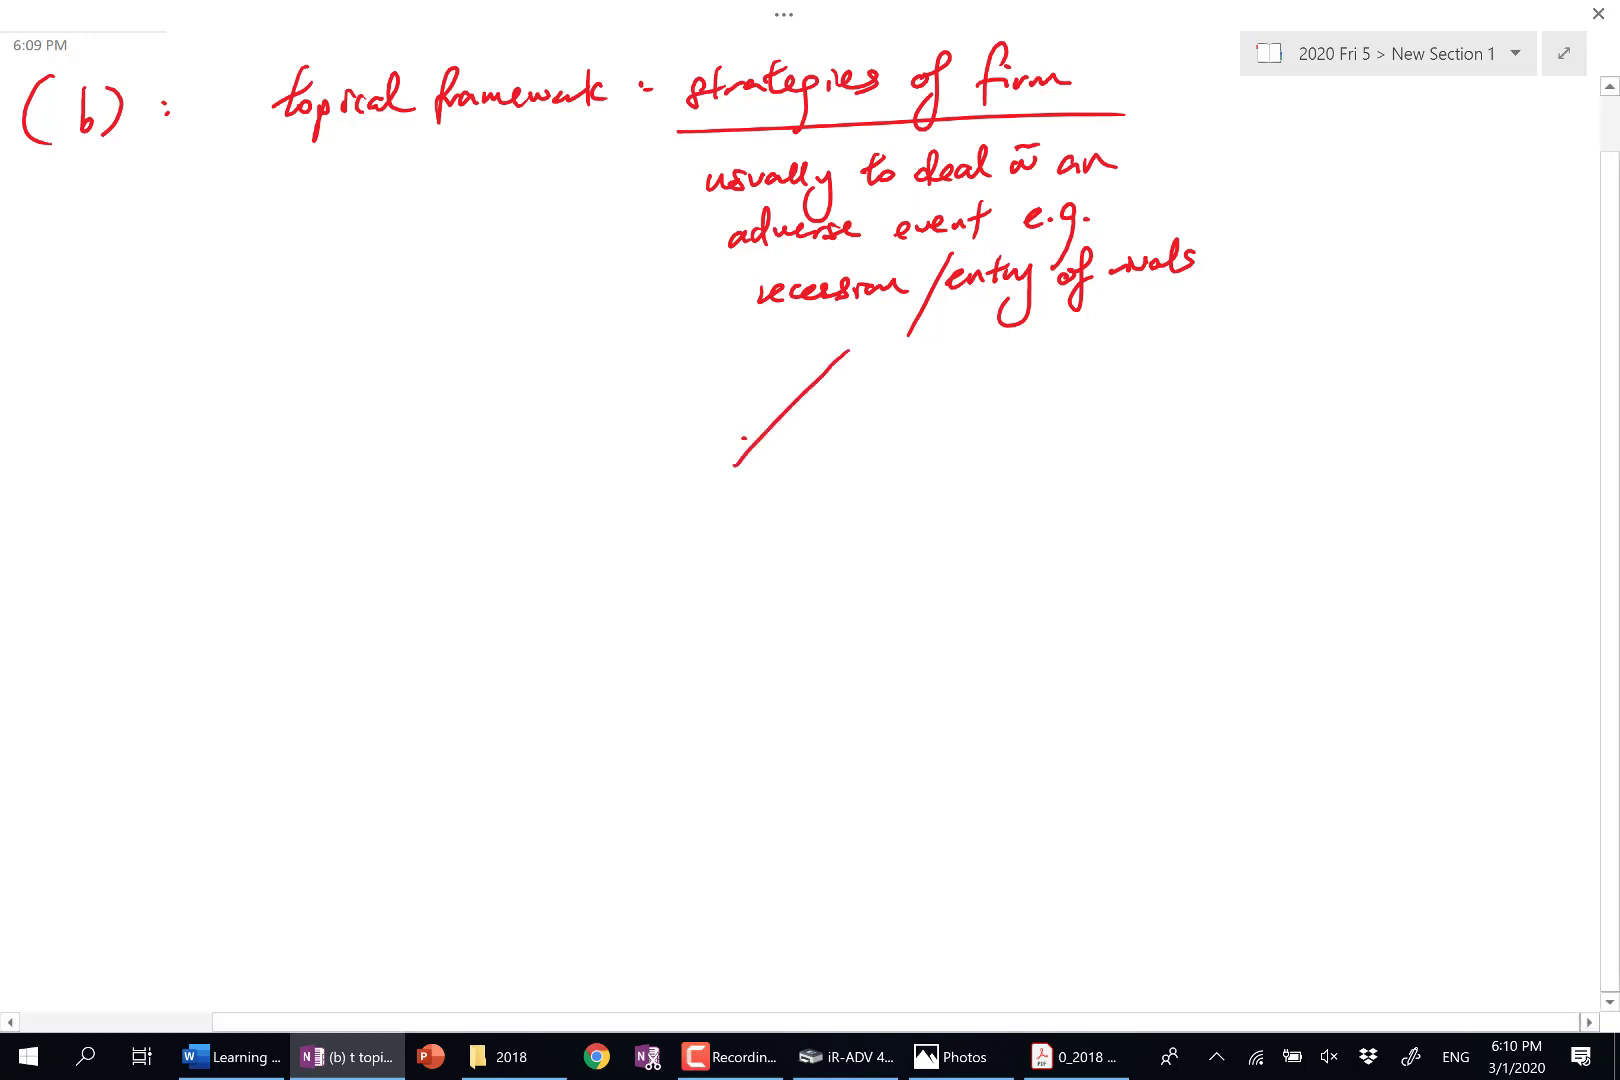
{"action": "type", "text": "servive"}
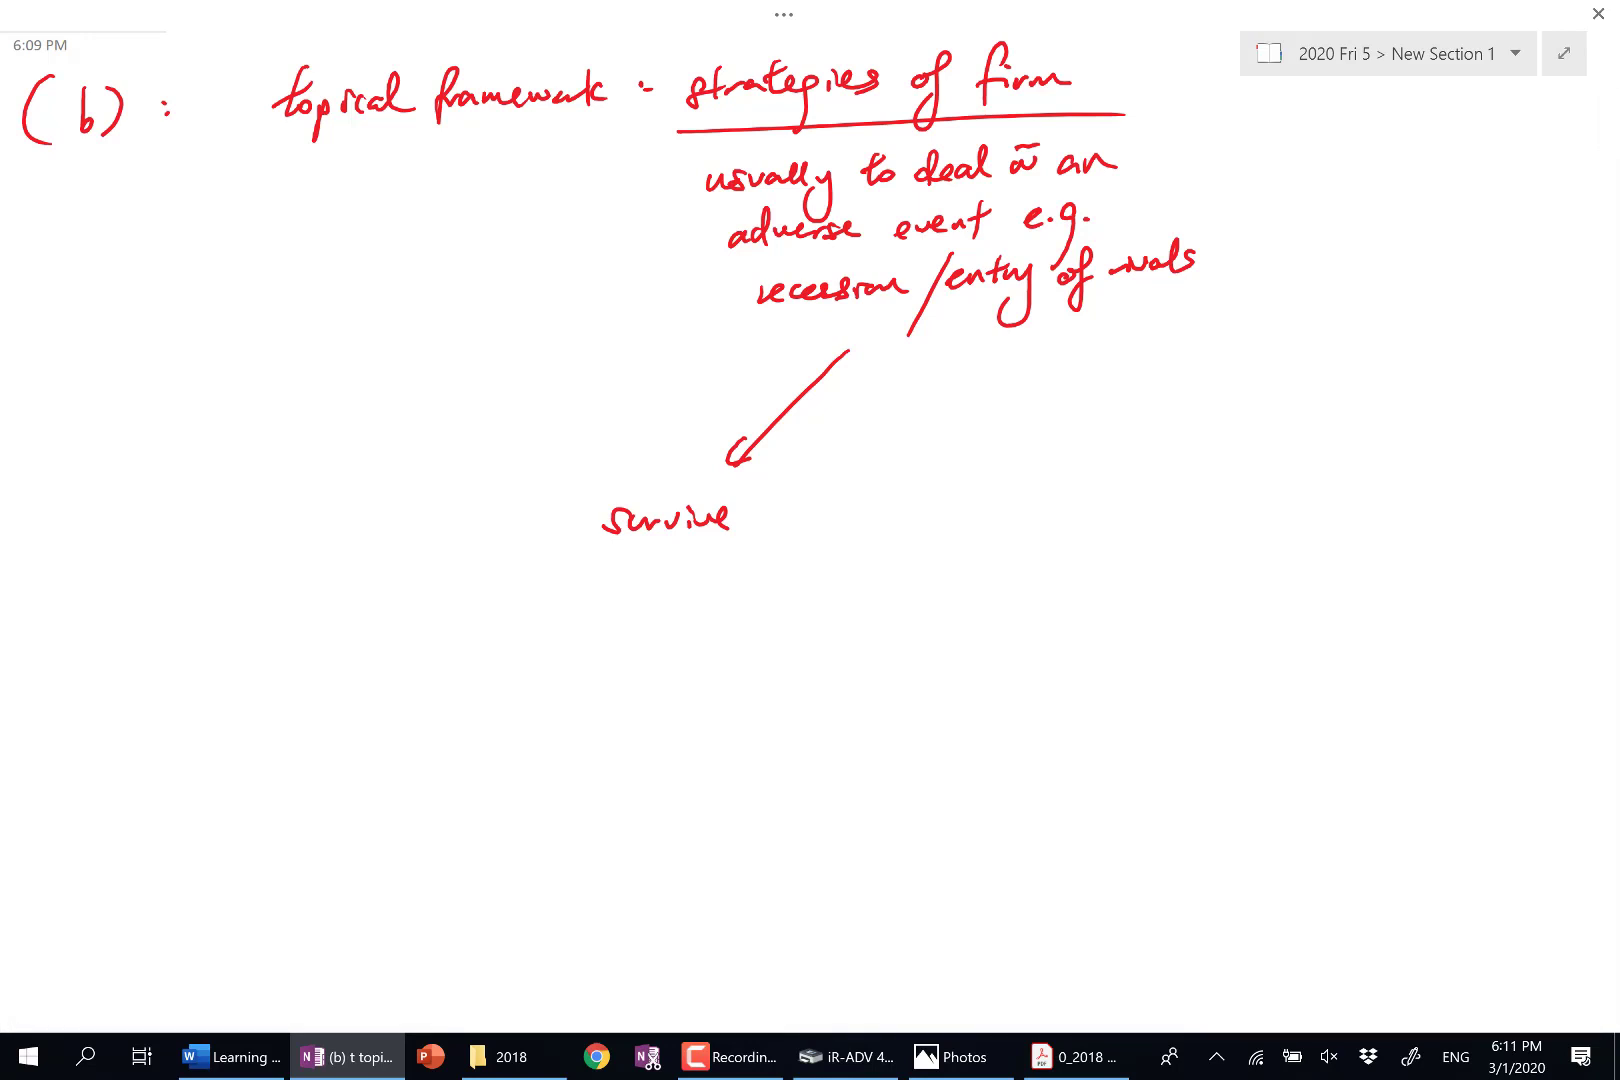
{"action": "left_click_drag", "start_coordinate": [987, 357], "coordinate": [1266, 470]}
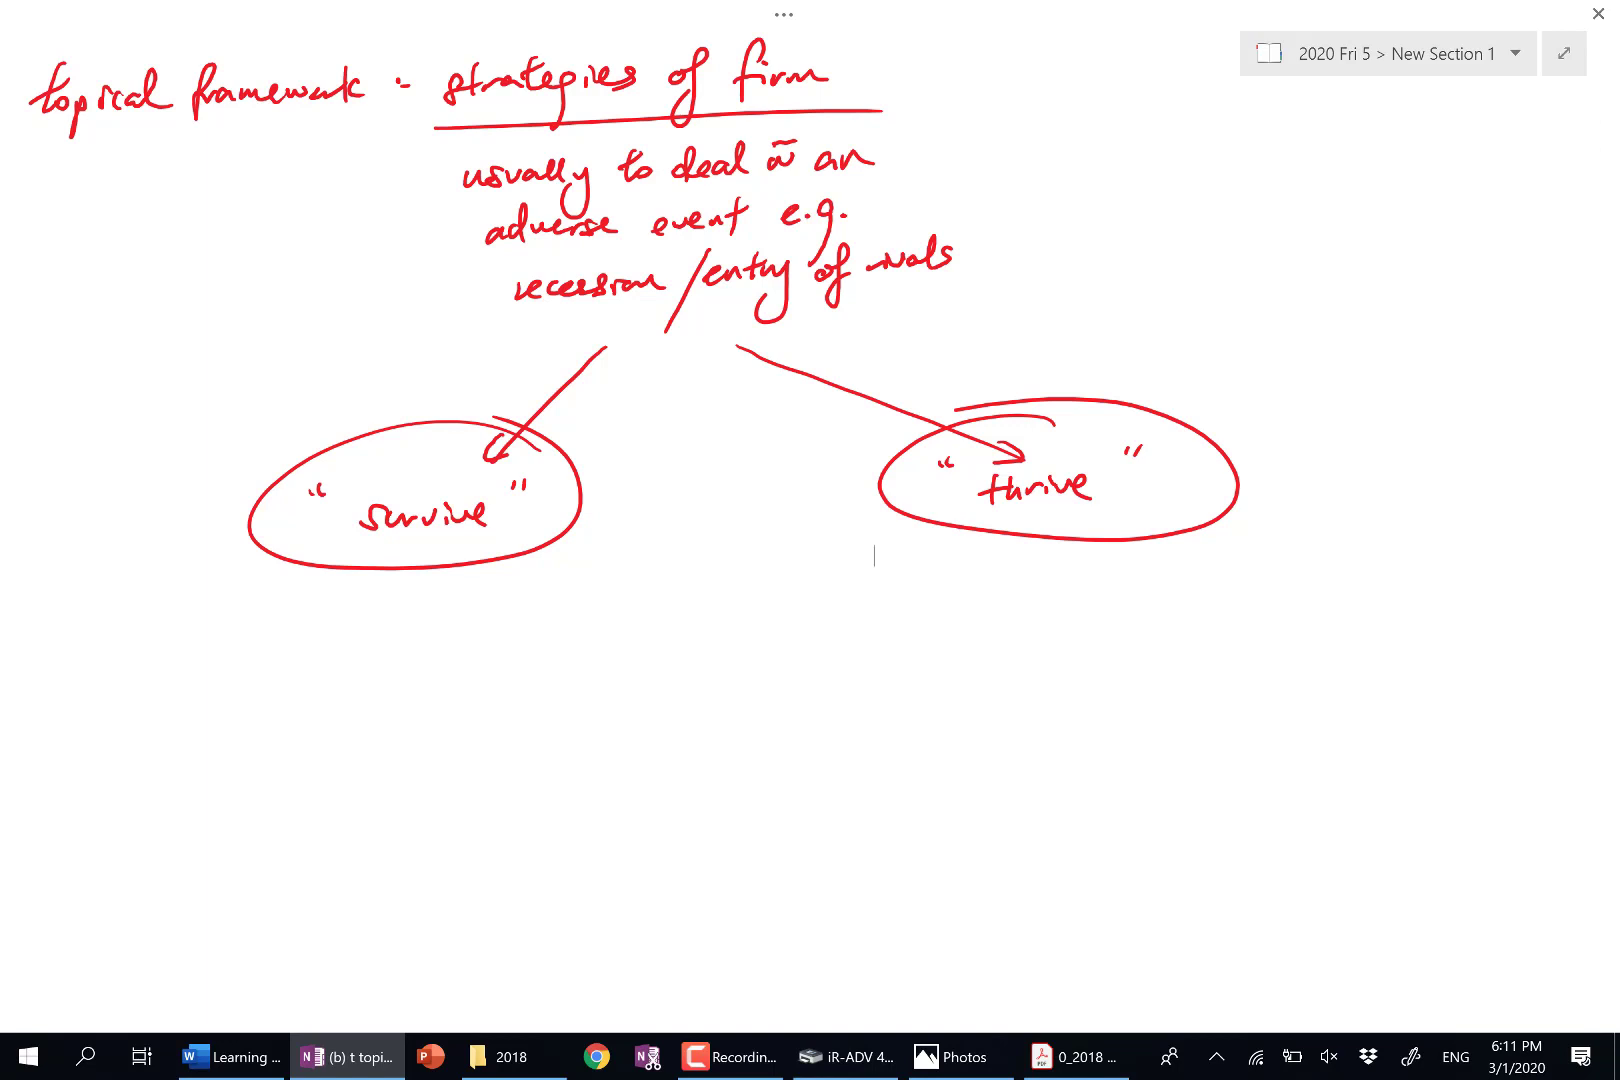
Step: Draw two arrows from 'survive' labelled 'raise rev' and 'cut cost'
{"action": "left_click_drag", "start_coordinate": [331, 558], "coordinate": [263, 651]}
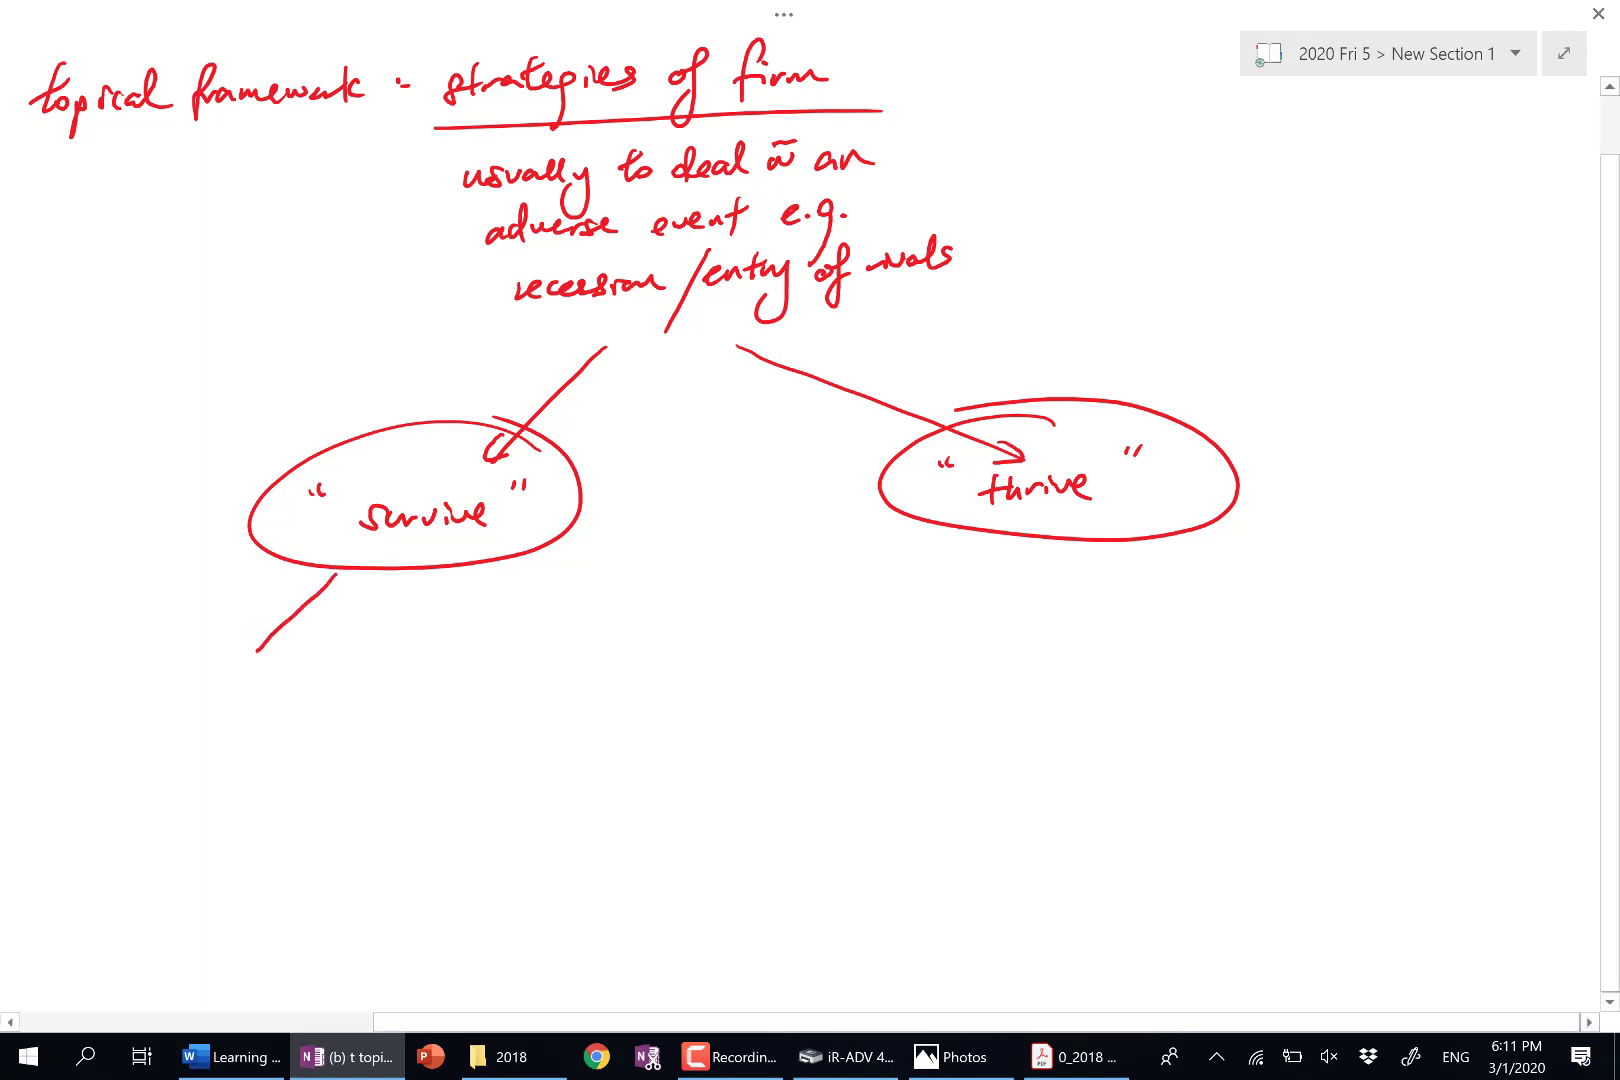
{"action": "type", "text": "raise"}
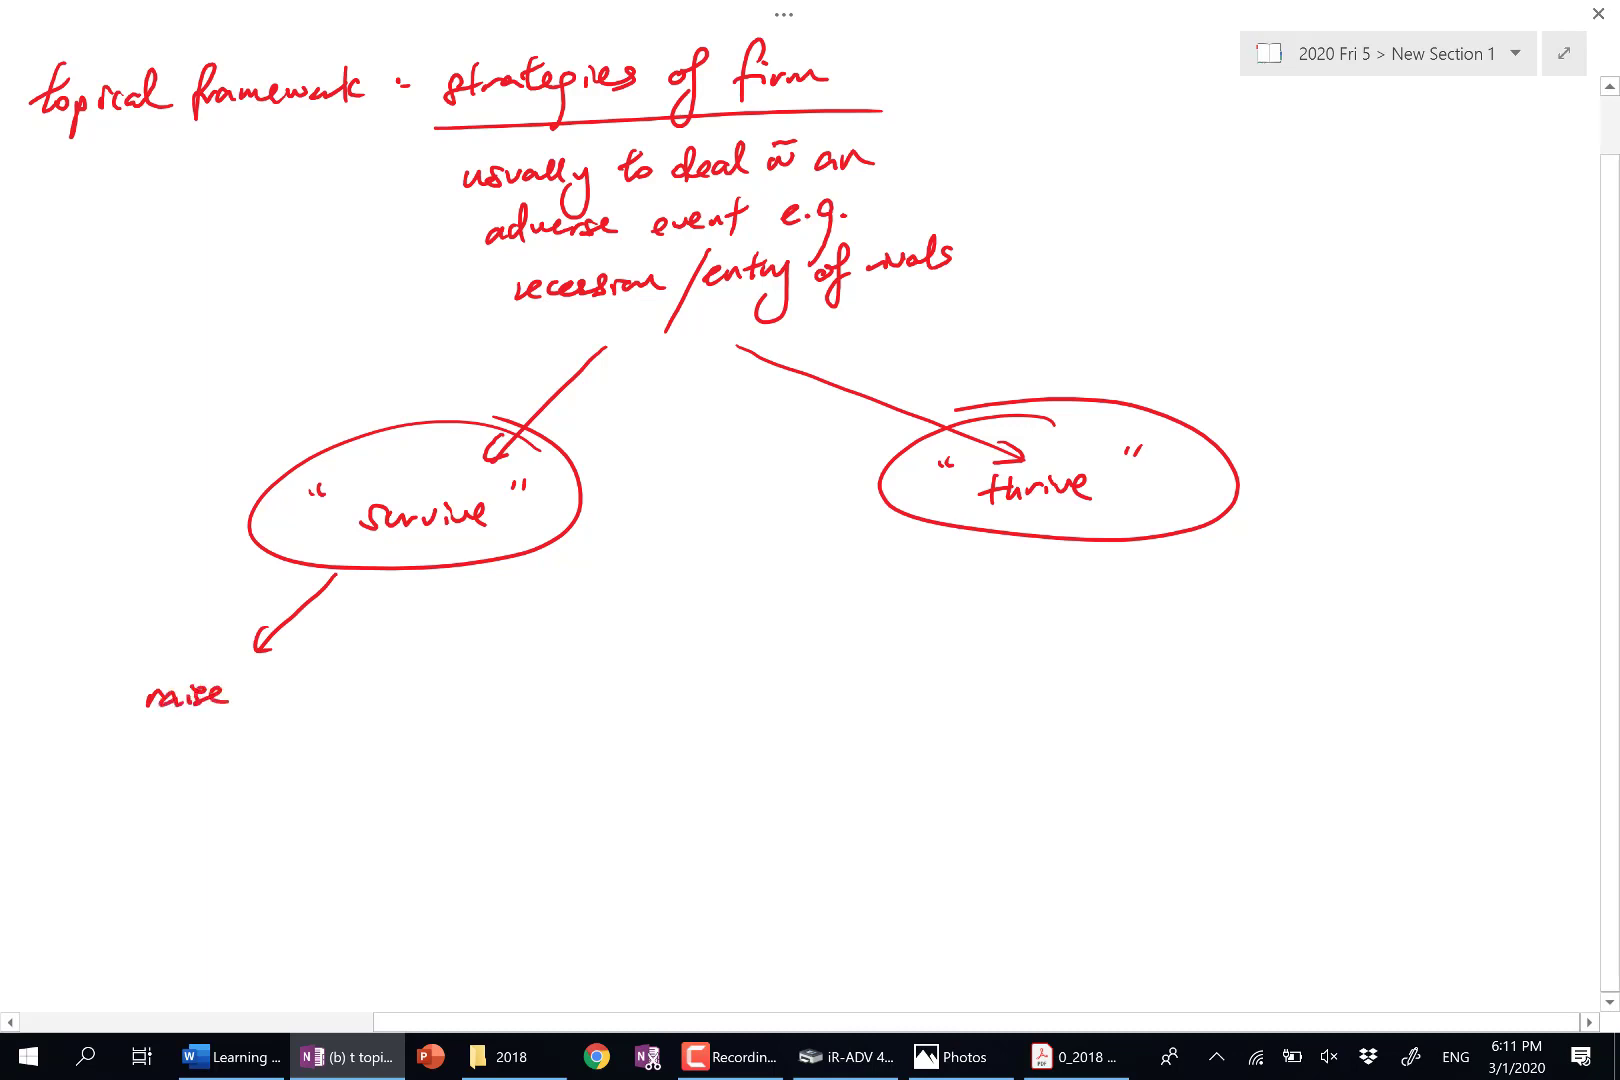
{"action": "left_click_drag", "start_coordinate": [444, 548], "coordinate": [620, 620]}
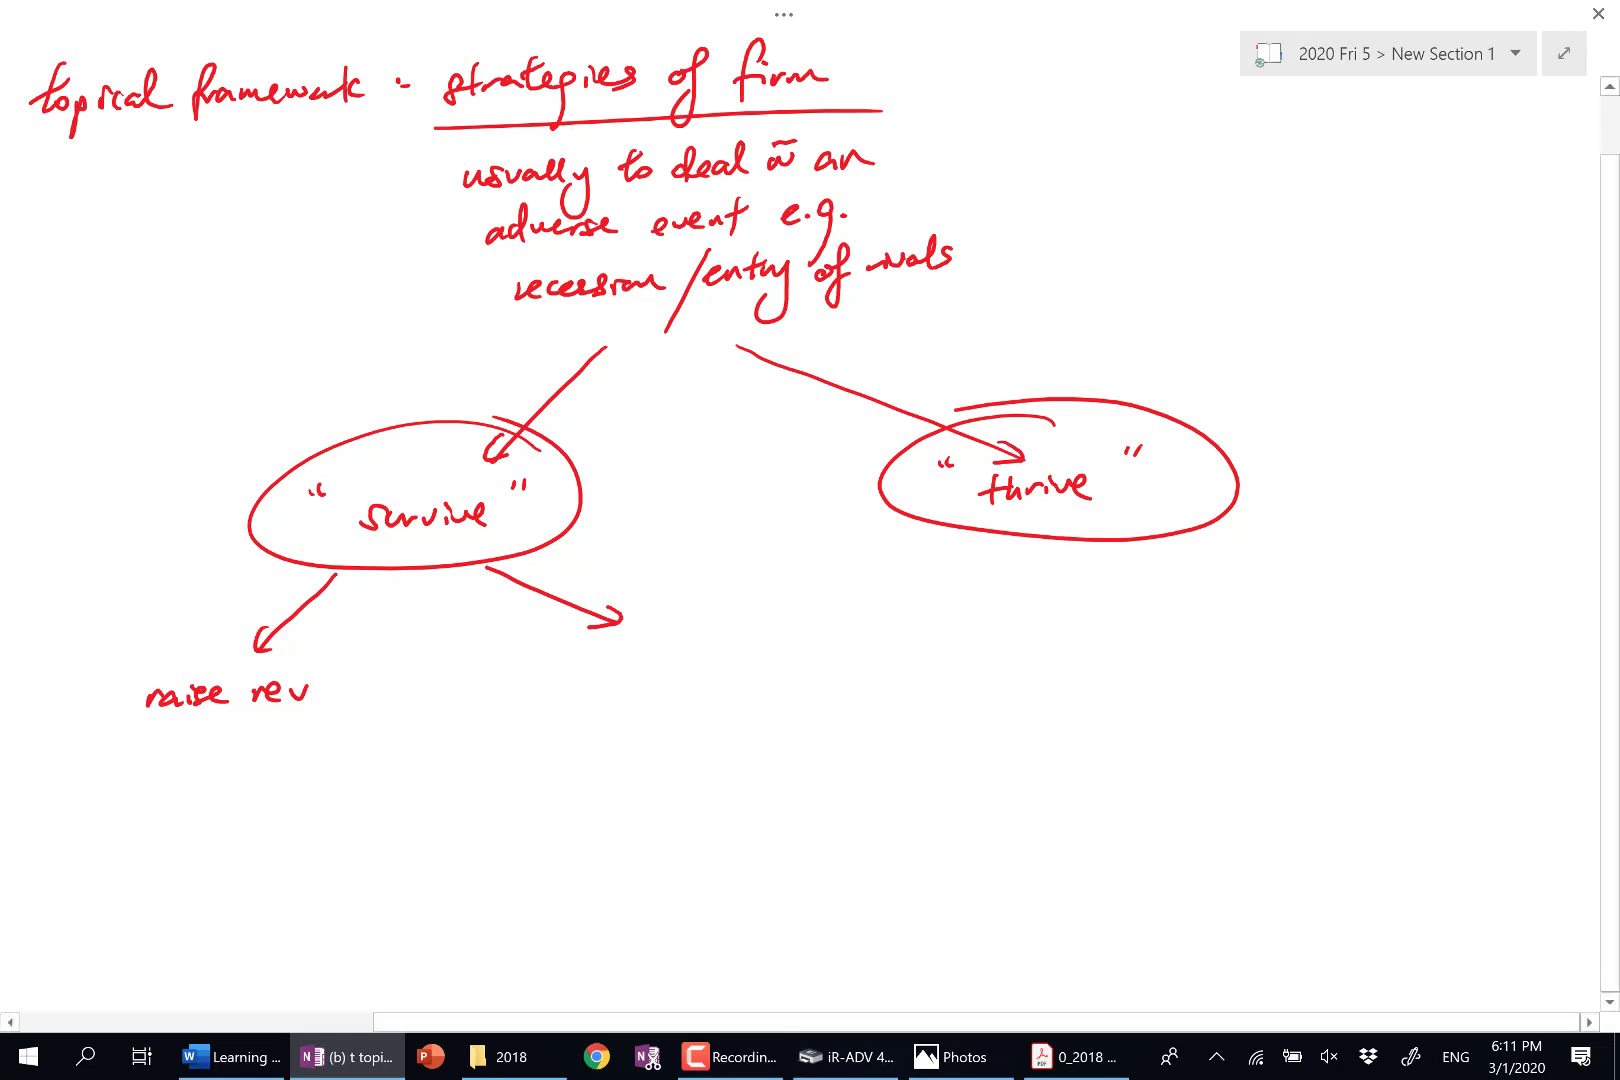
{"action": "type", "text": "cut cost"}
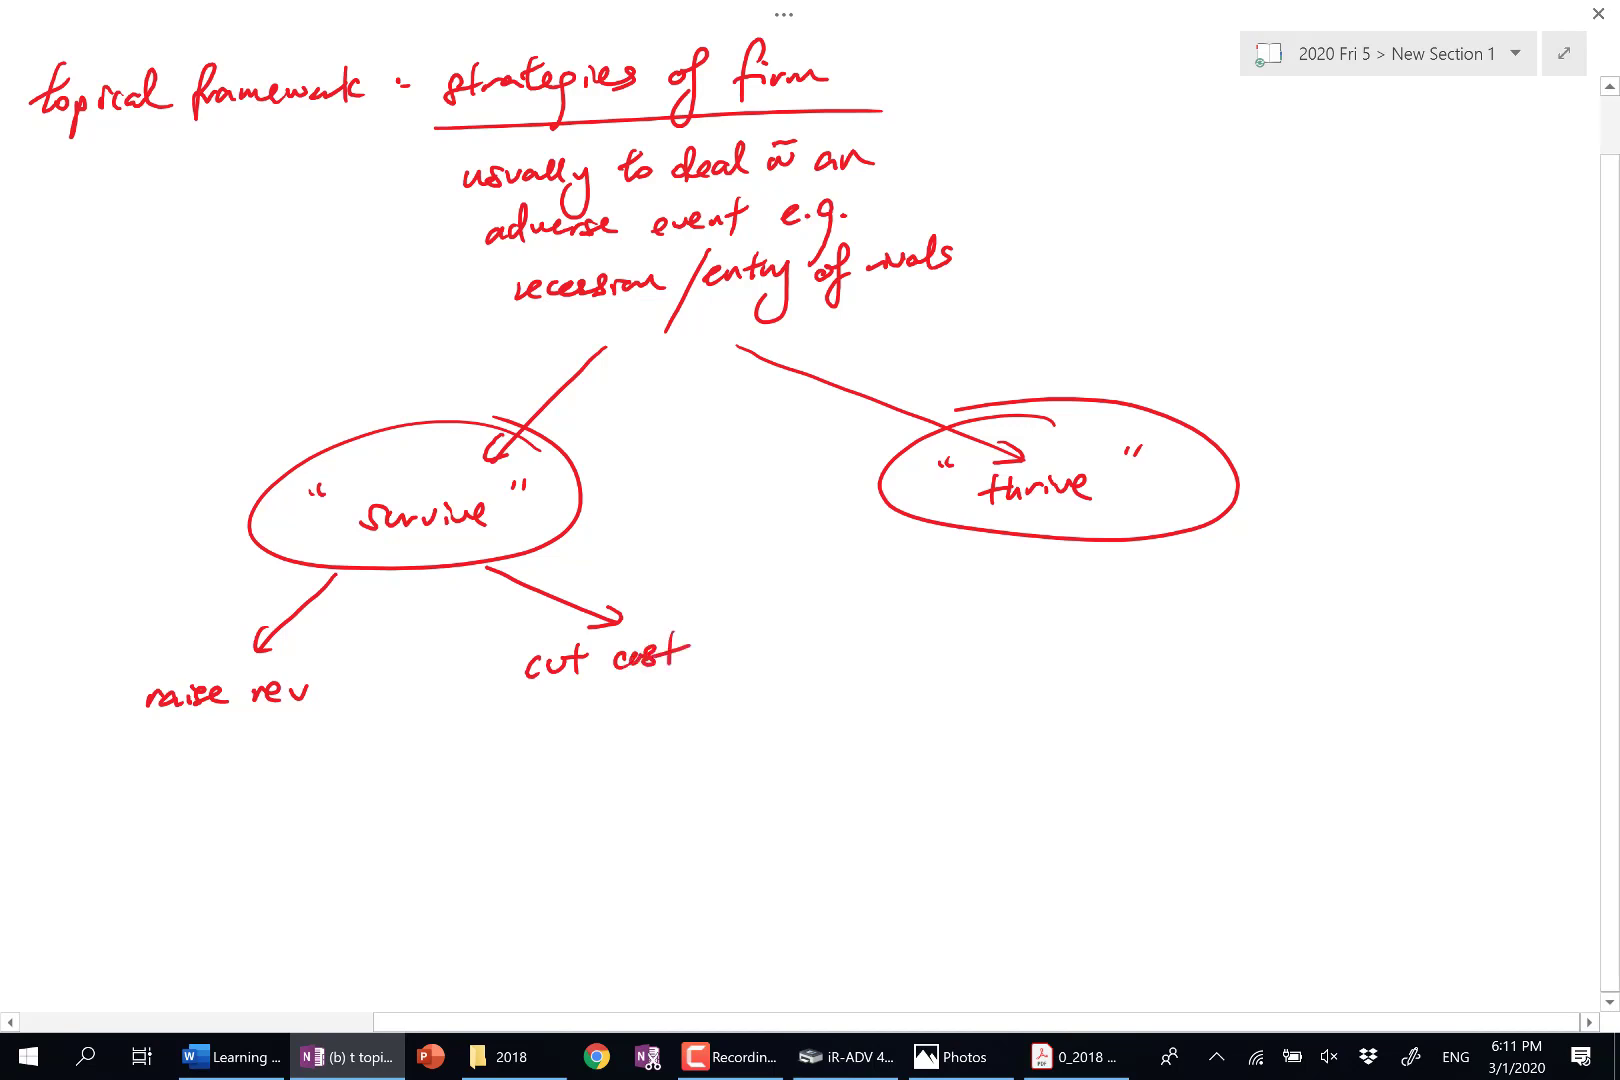
Step: Underline 'raise rev' and add 'into a new market (pdt/geography)' beneath it
{"action": "scroll", "scroll_direction": "down", "scroll_amount": 3}
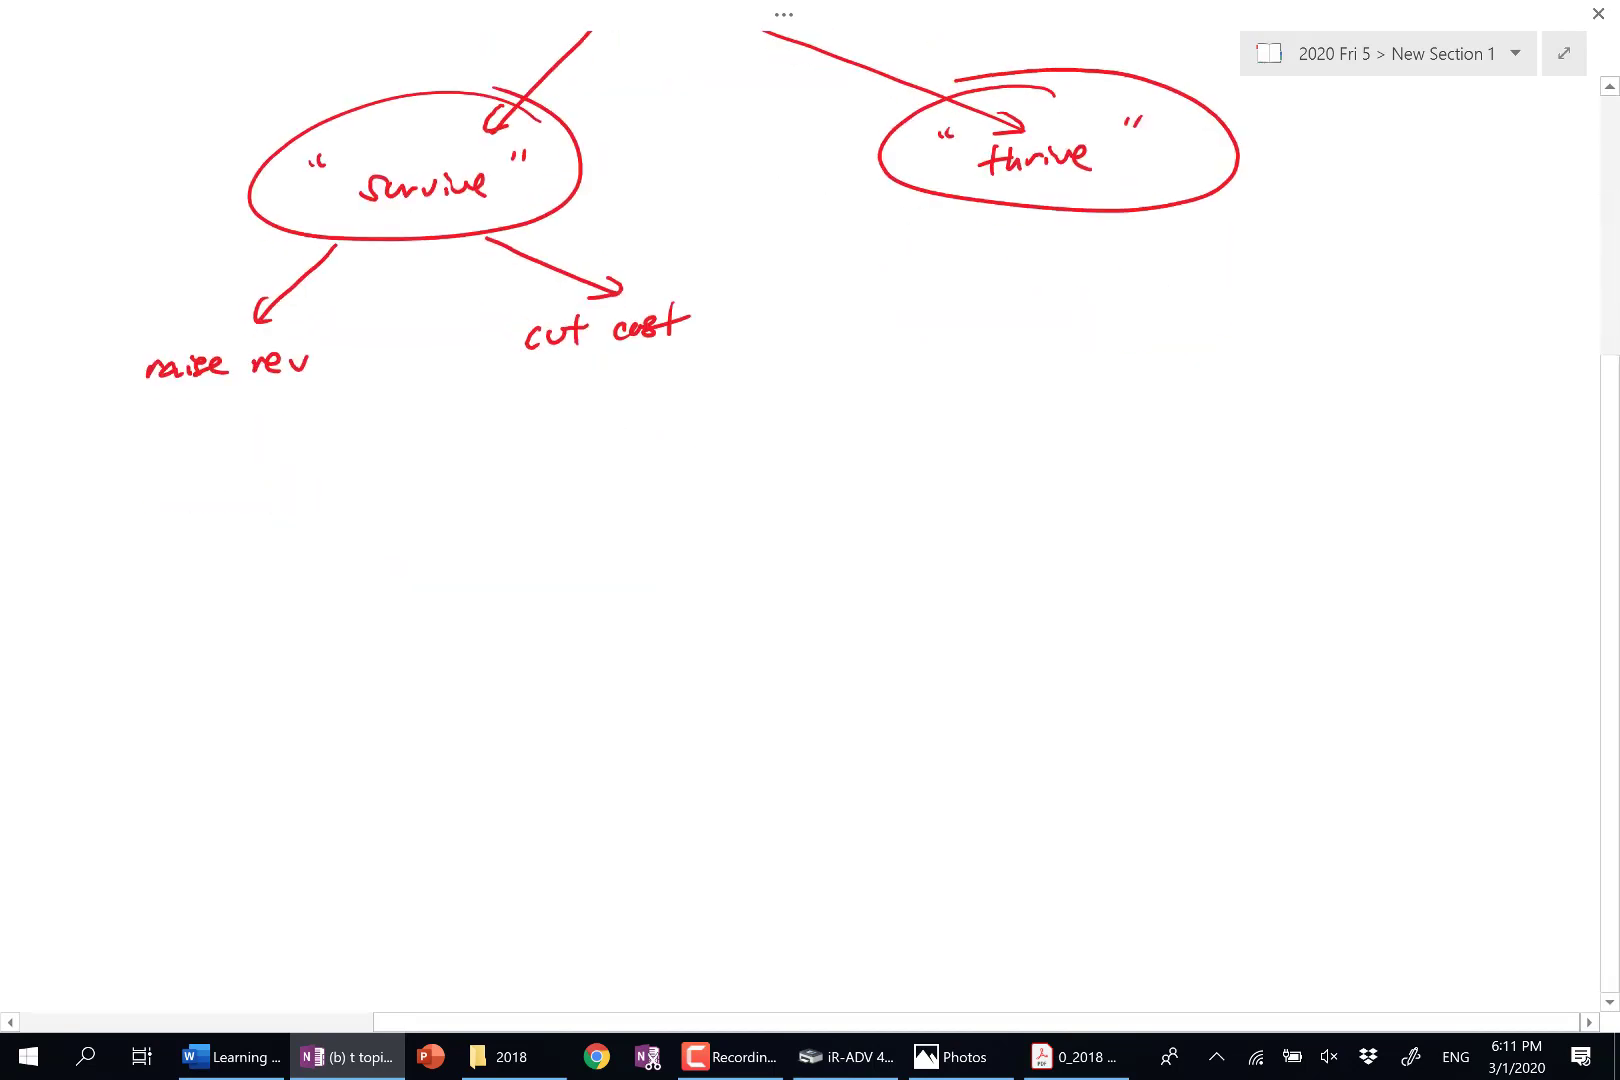
{"action": "left_click_drag", "start_coordinate": [121, 404], "coordinate": [351, 396]}
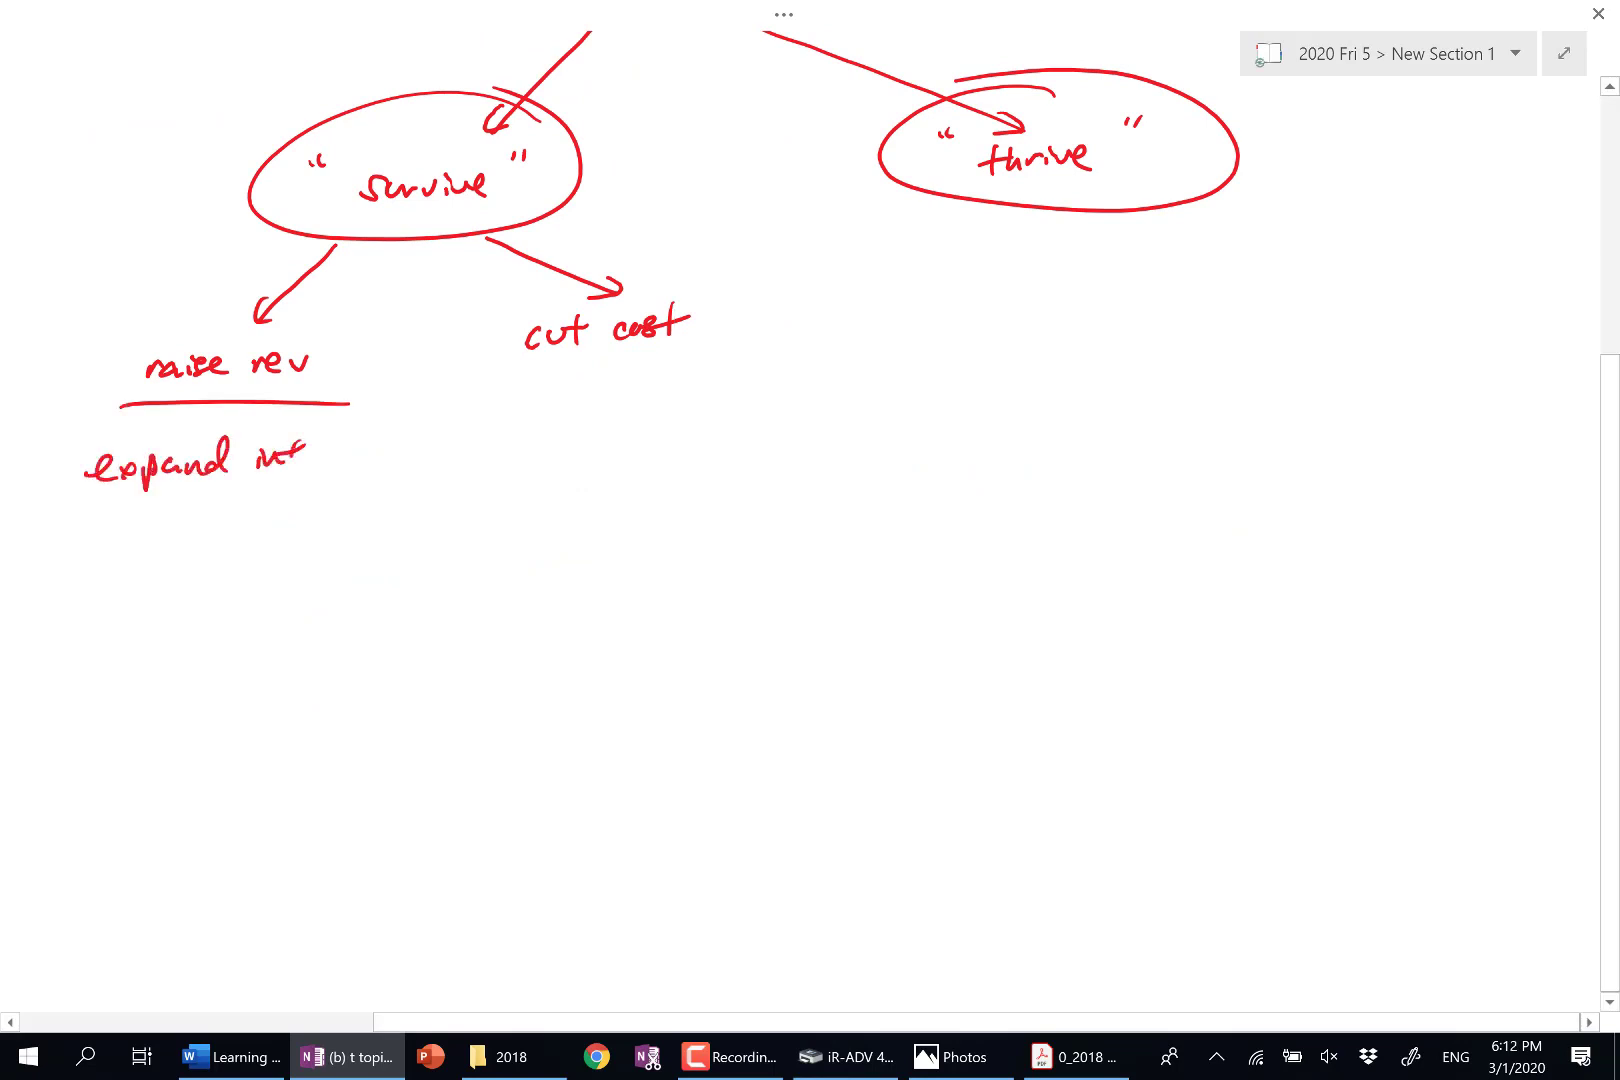
{"action": "type", "text": "into a new market"}
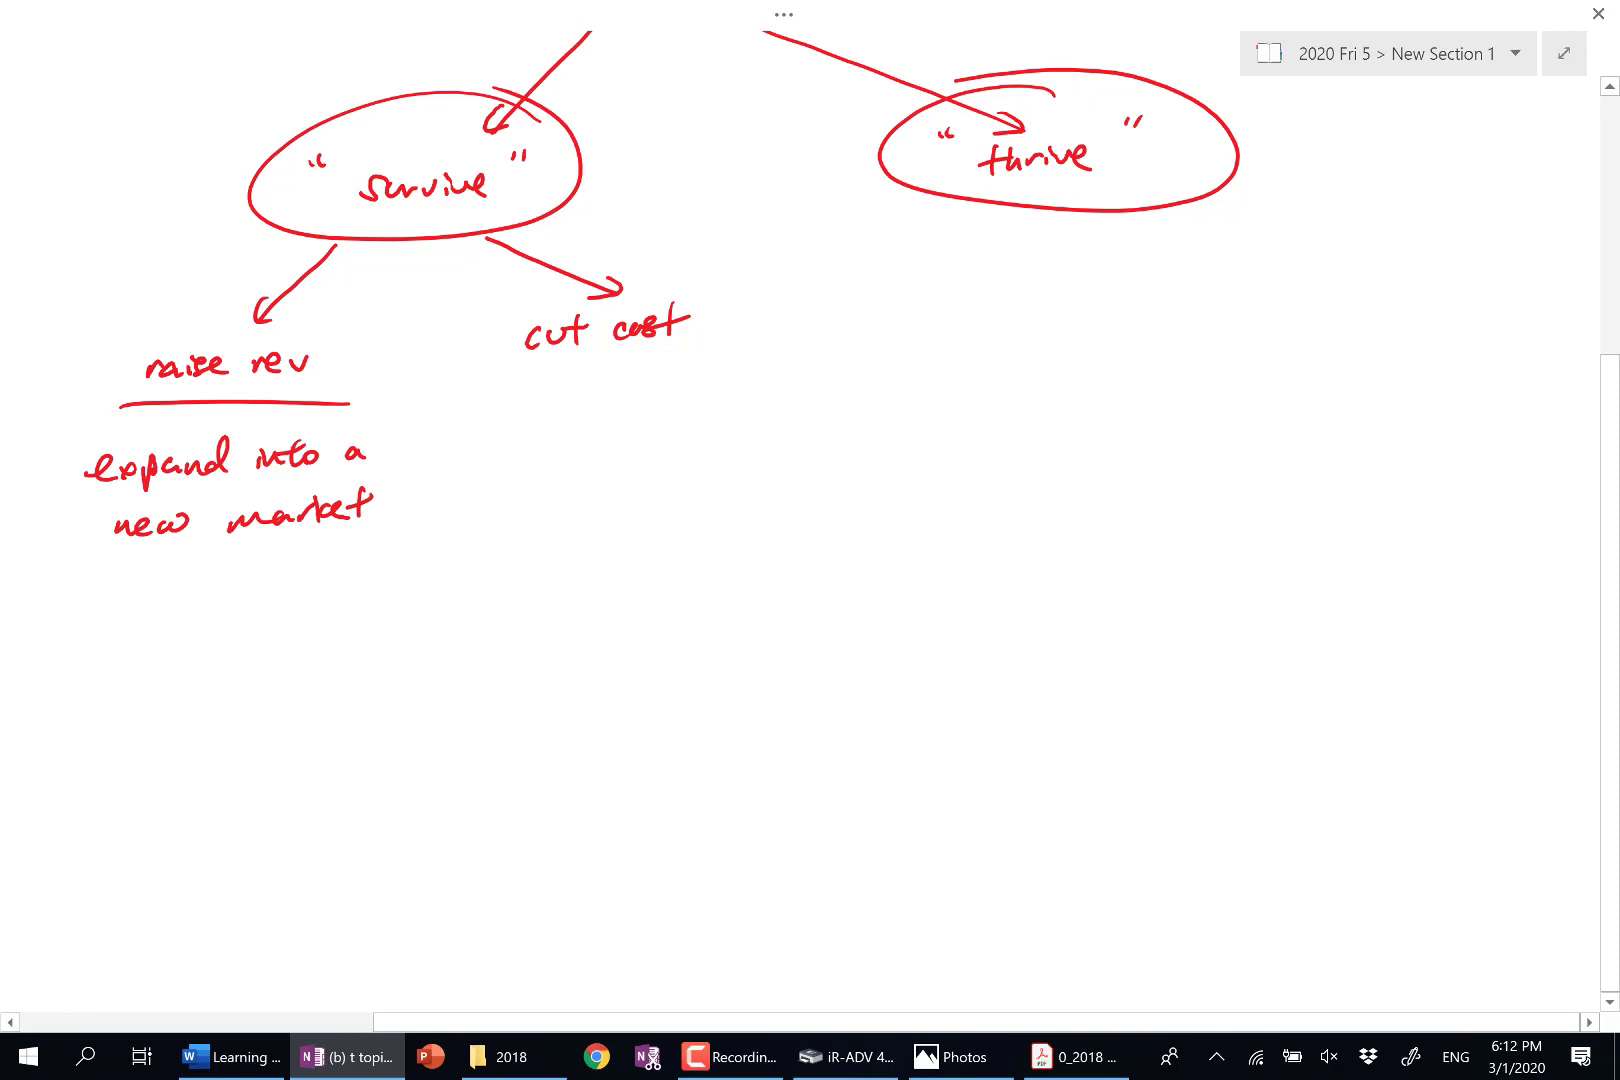
{"action": "left_click_drag", "start_coordinate": [77, 589], "coordinate": [160, 610]}
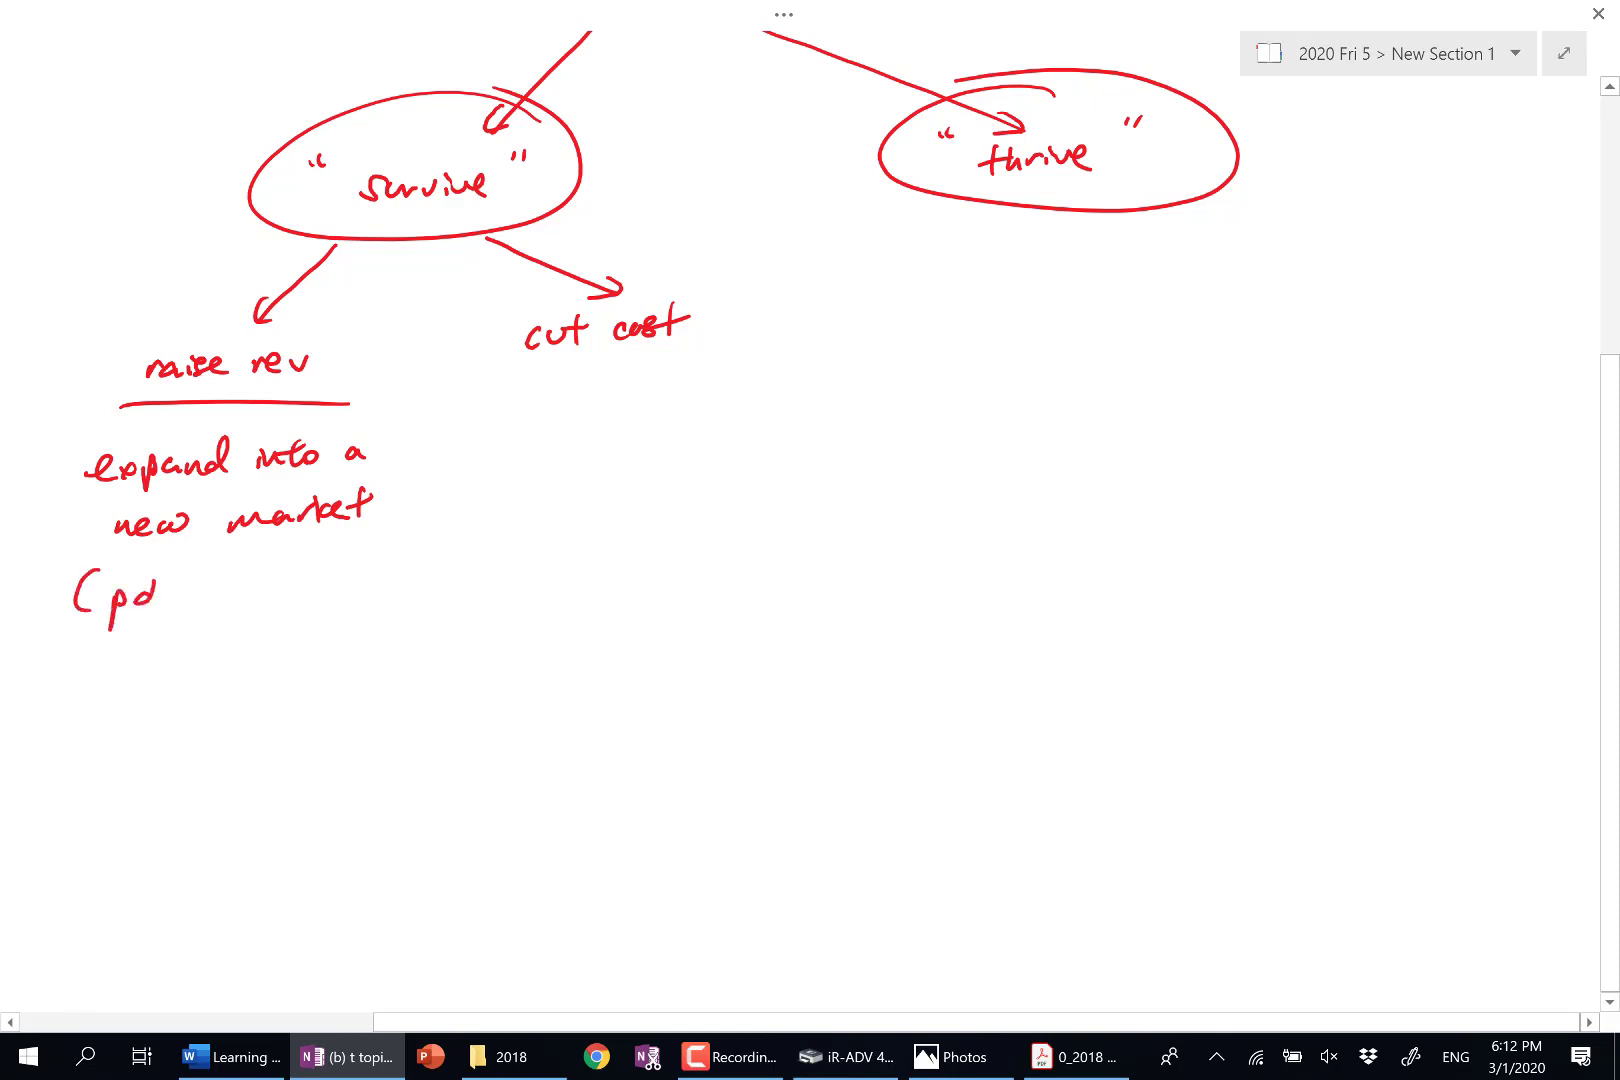
{"action": "type", "text": "dt/geo"}
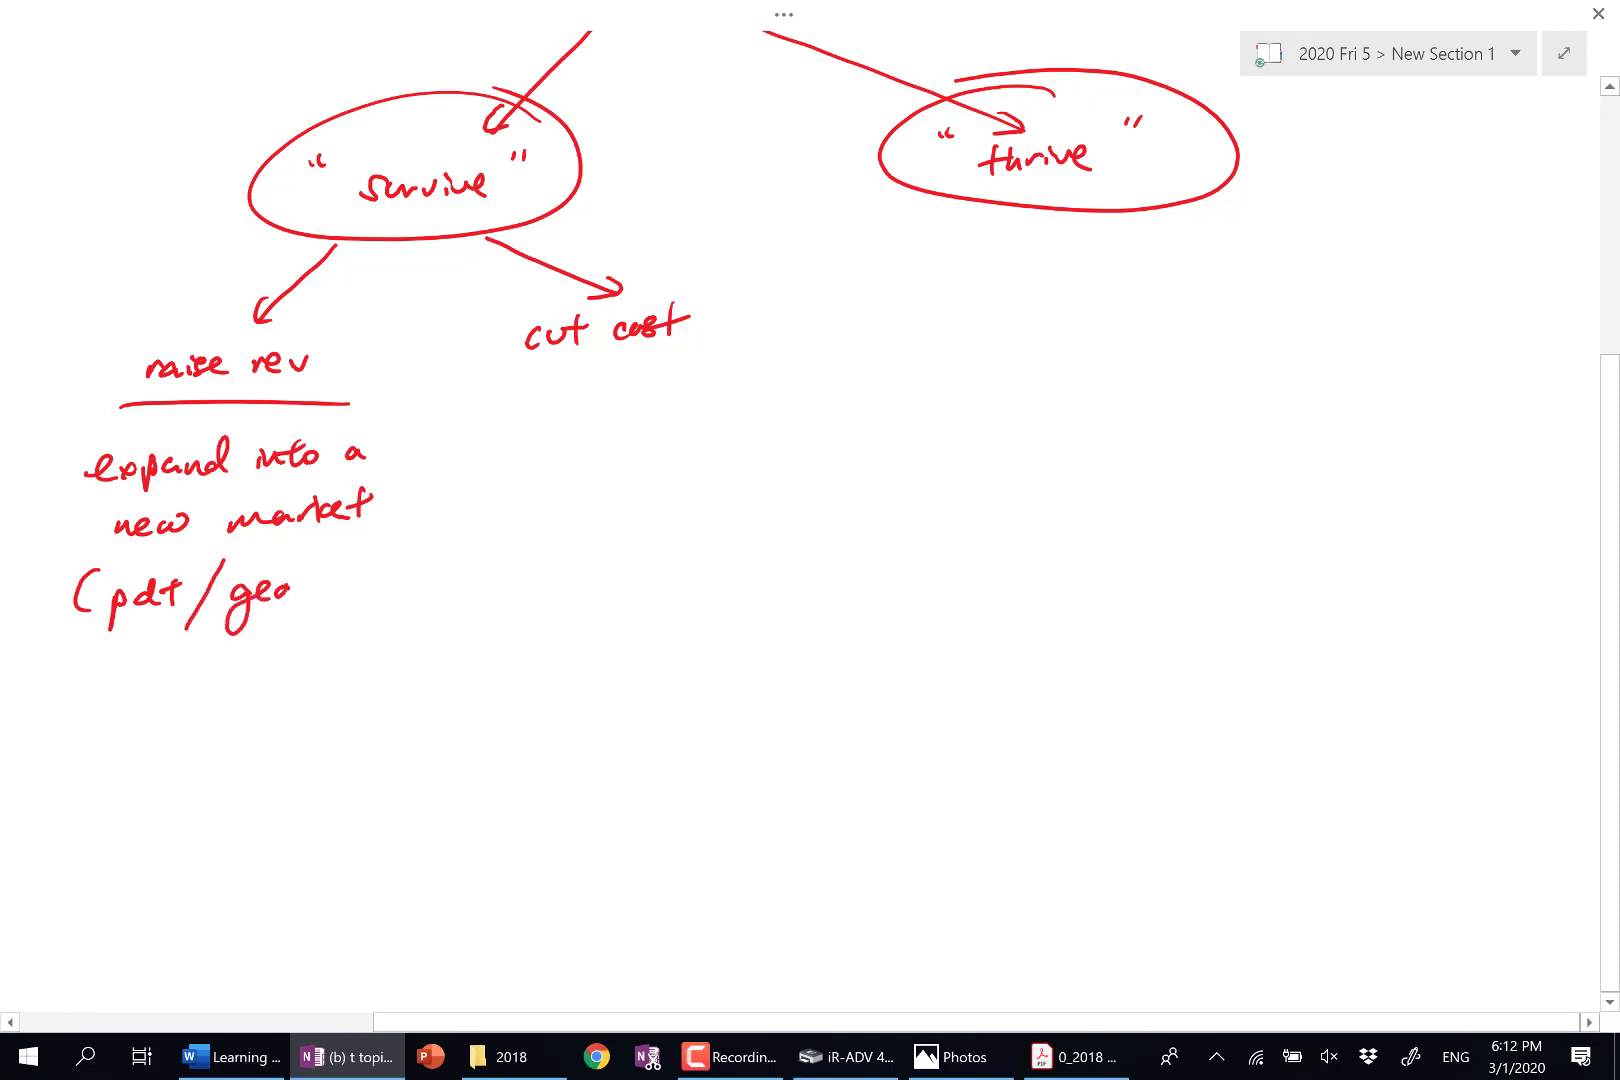
{"action": "type", "text": "graphy)"}
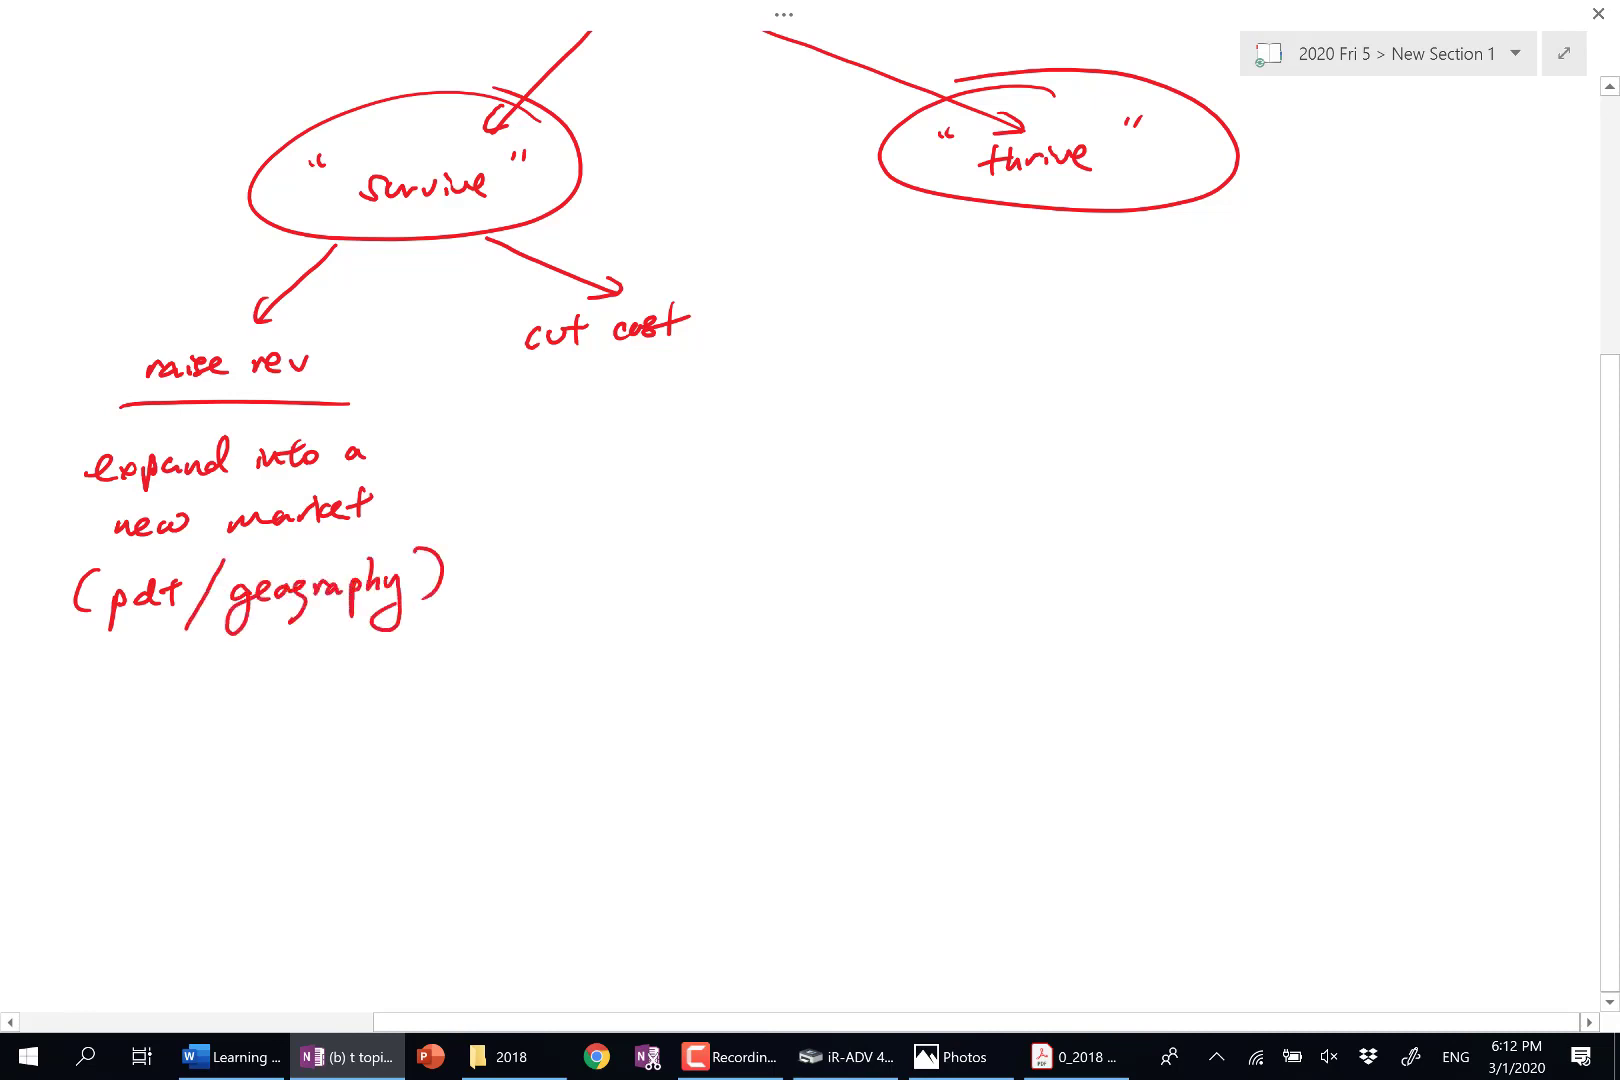
Step: Underline 'cut cost', write 'VC or FC', and draw two arrows below 'thrive'
{"action": "left_click_drag", "start_coordinate": [506, 382], "coordinate": [728, 372]}
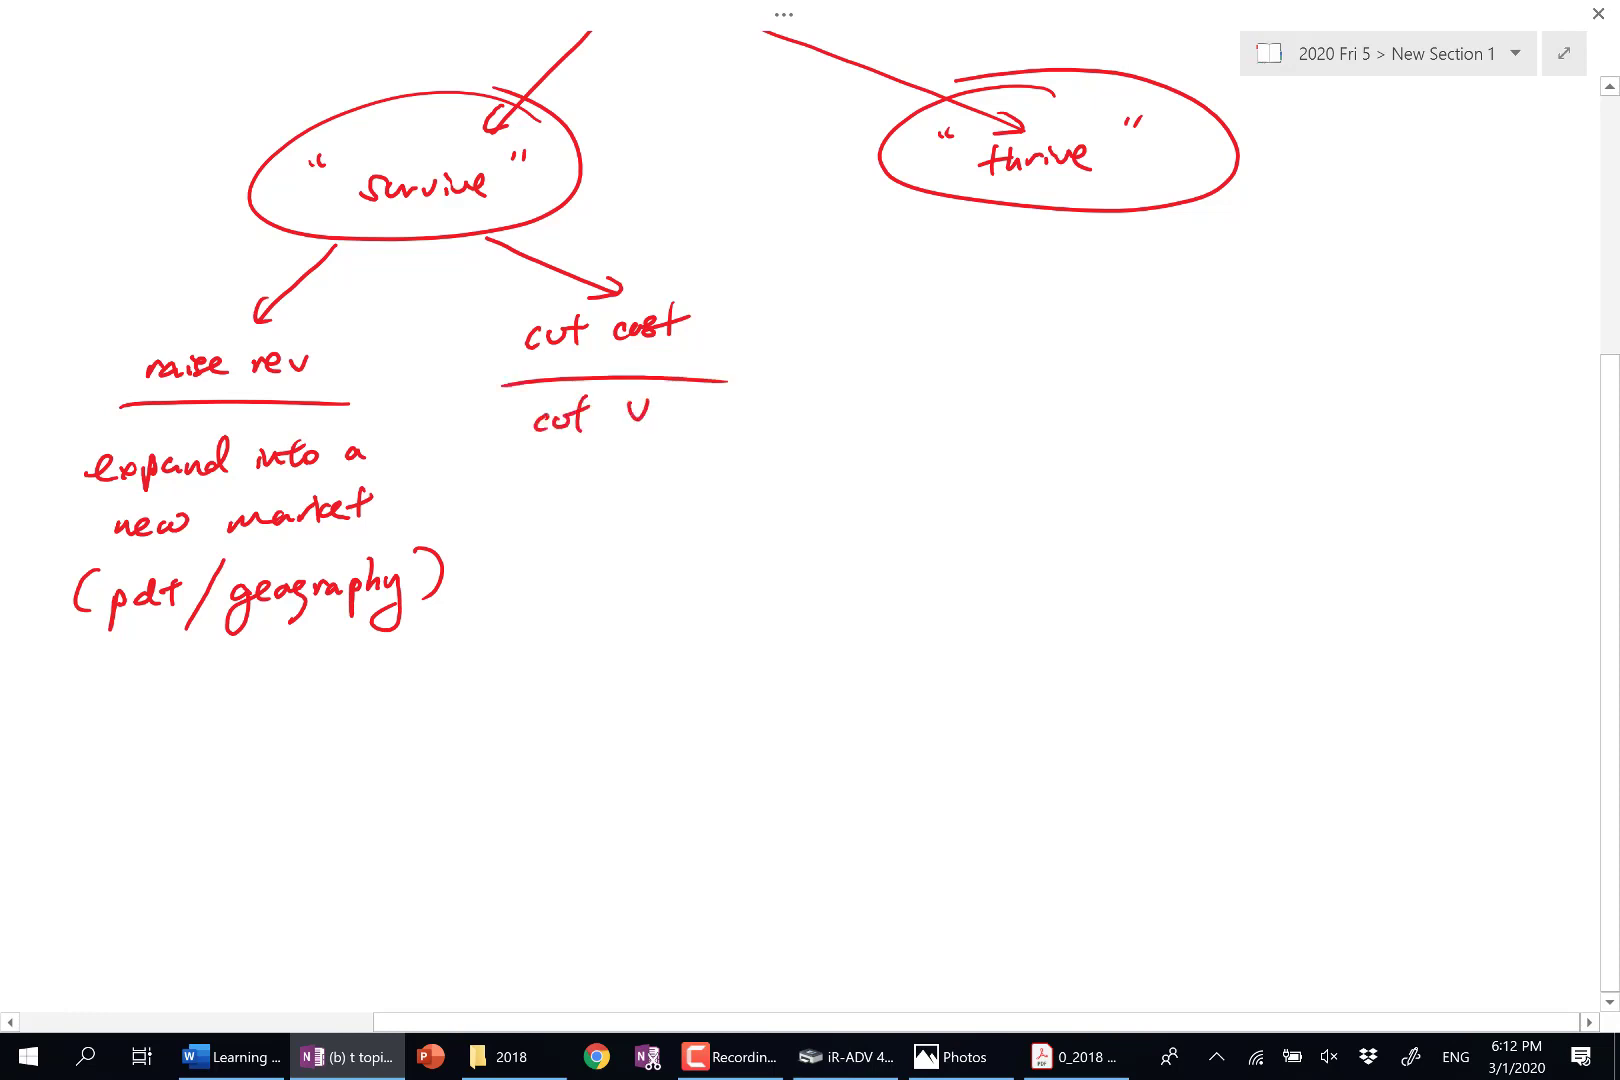
{"action": "type", "text": "C"}
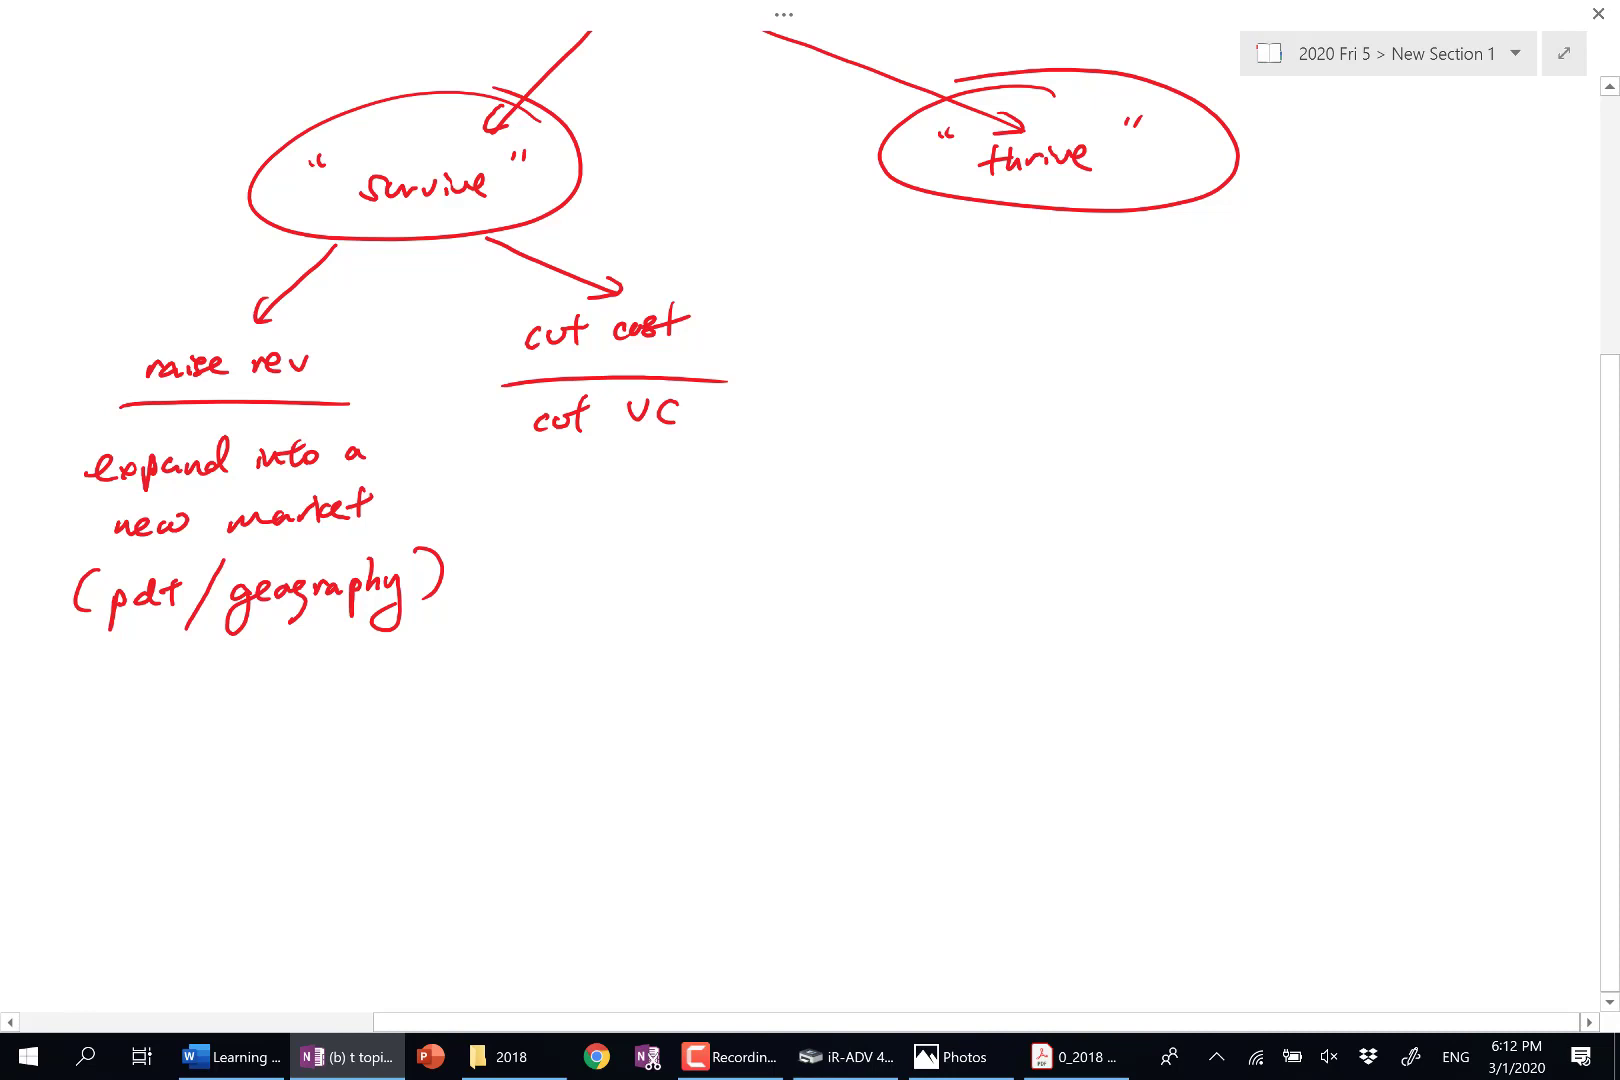
{"action": "type", "text": "or"}
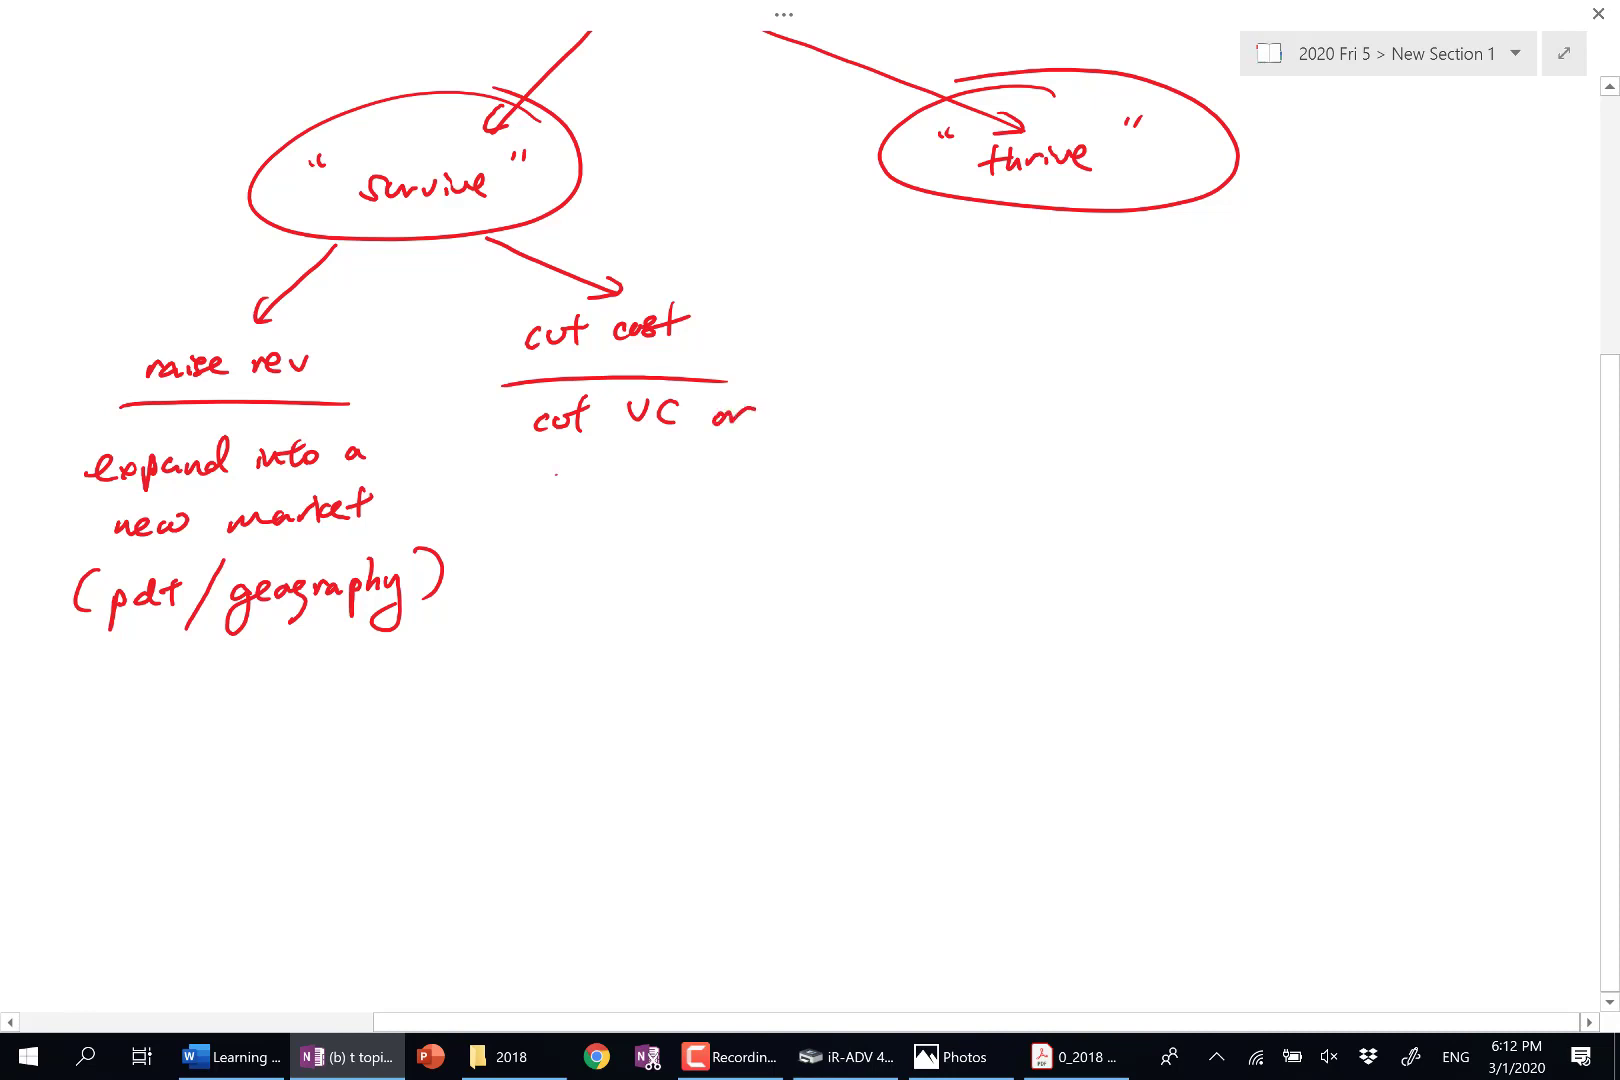
{"action": "type", "text": "FC"}
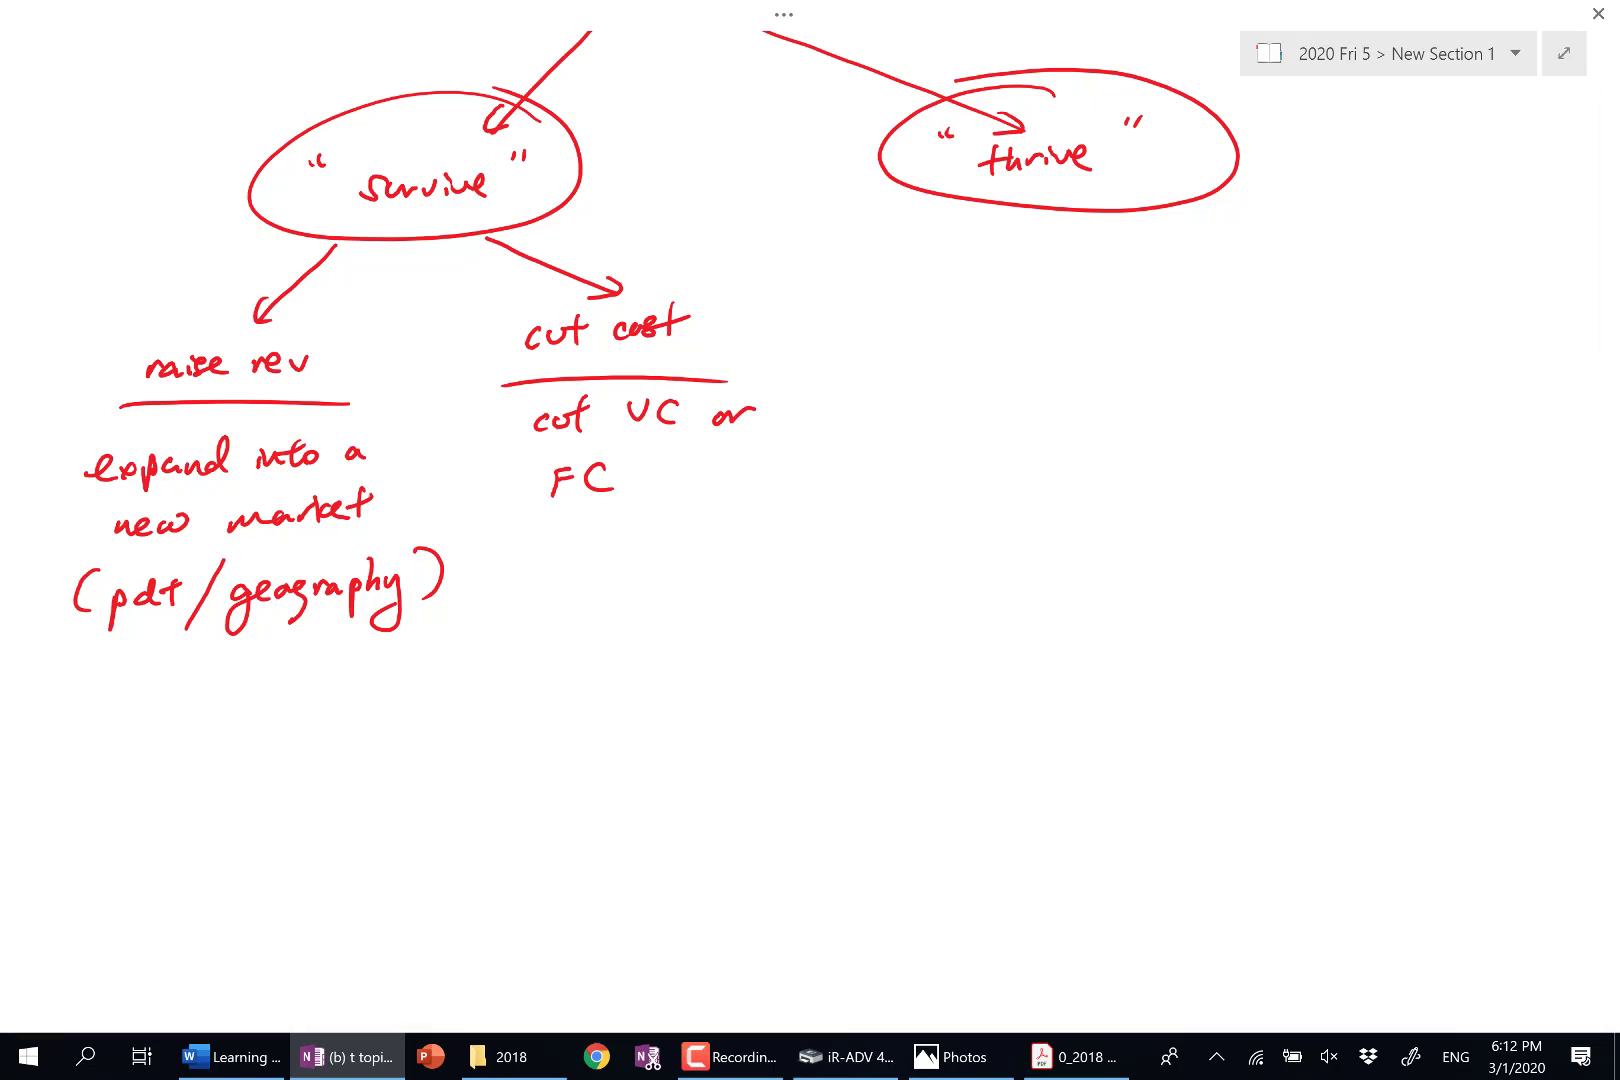
{"action": "left_click_drag", "start_coordinate": [1054, 217], "coordinate": [992, 320]}
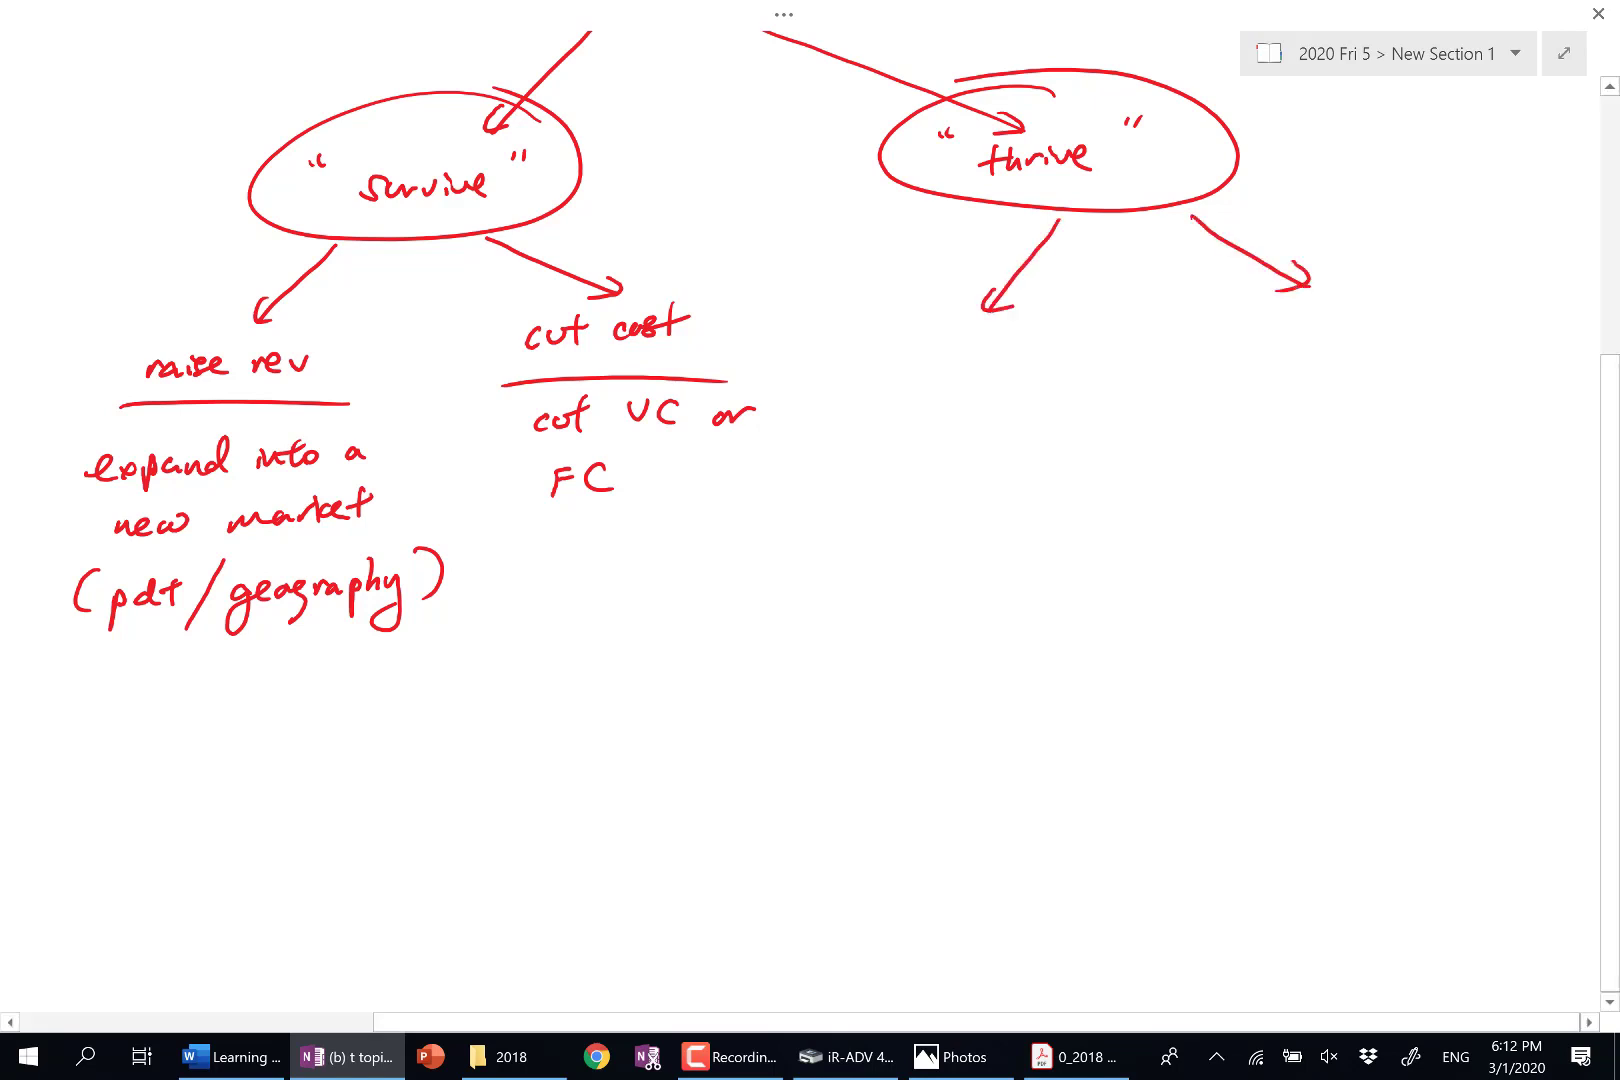
Step: Write underlined 'price competition' and 'non-price comp.' under thrive, and begin 'price' below
{"action": "type", "text": "price competitio"}
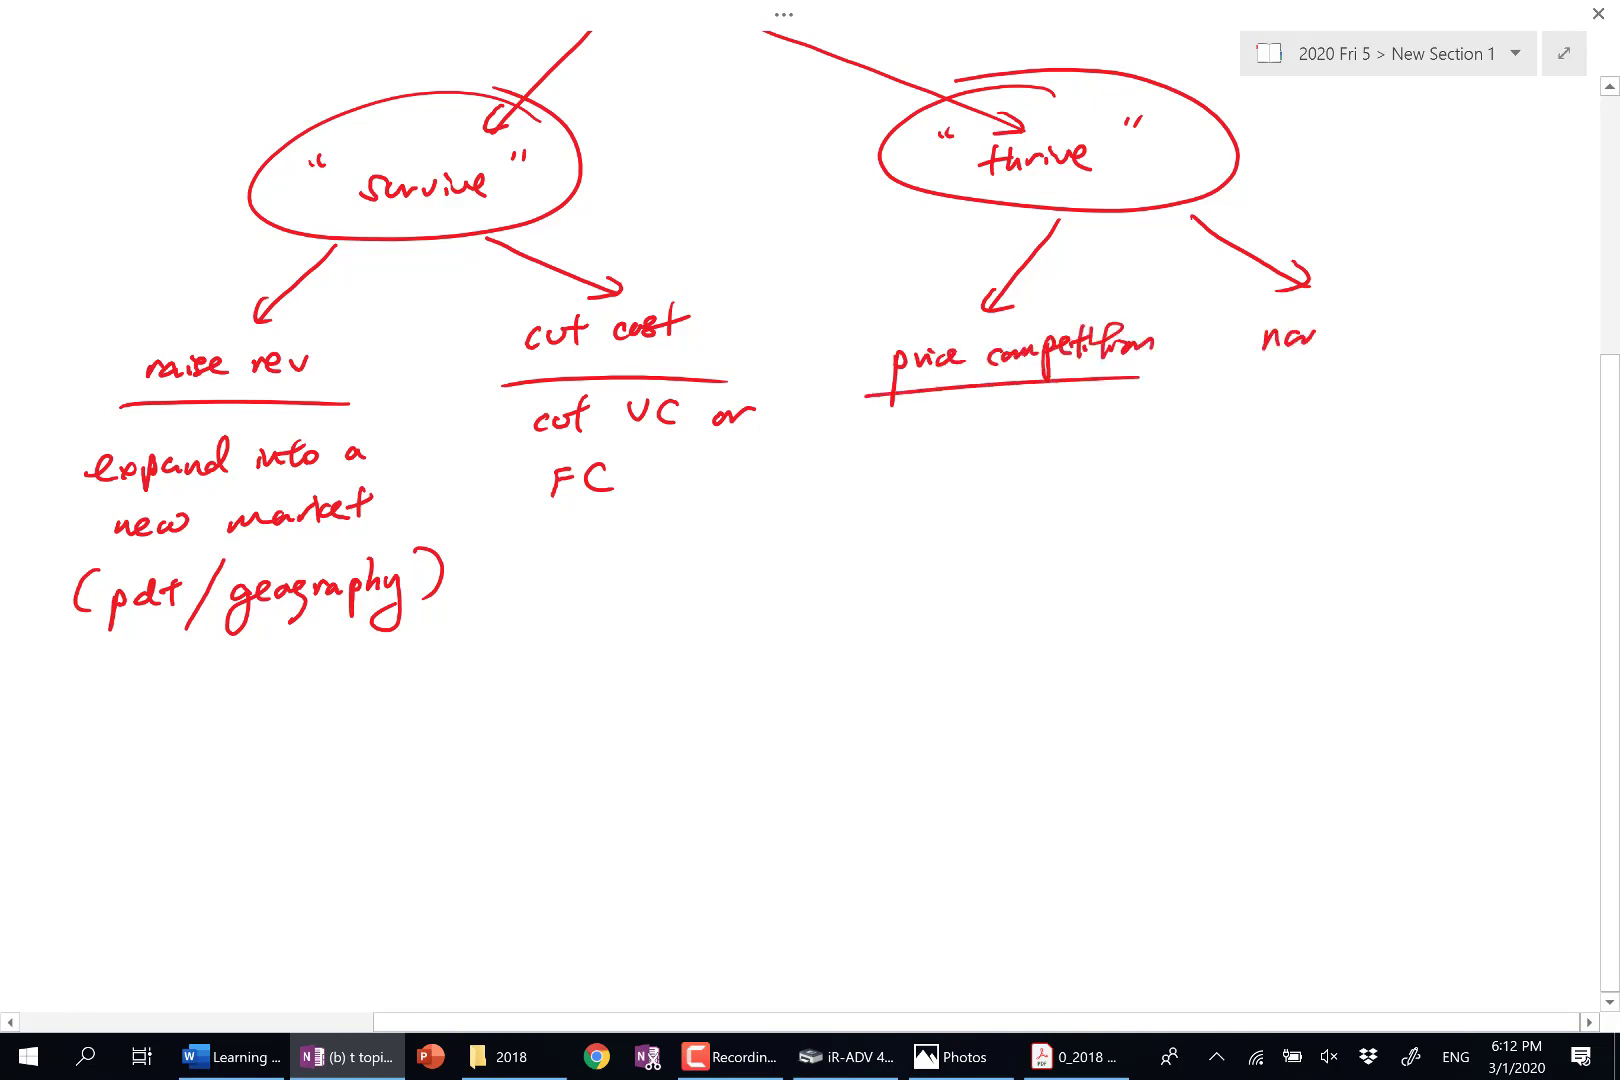
{"action": "type", "text": "non-price comp."}
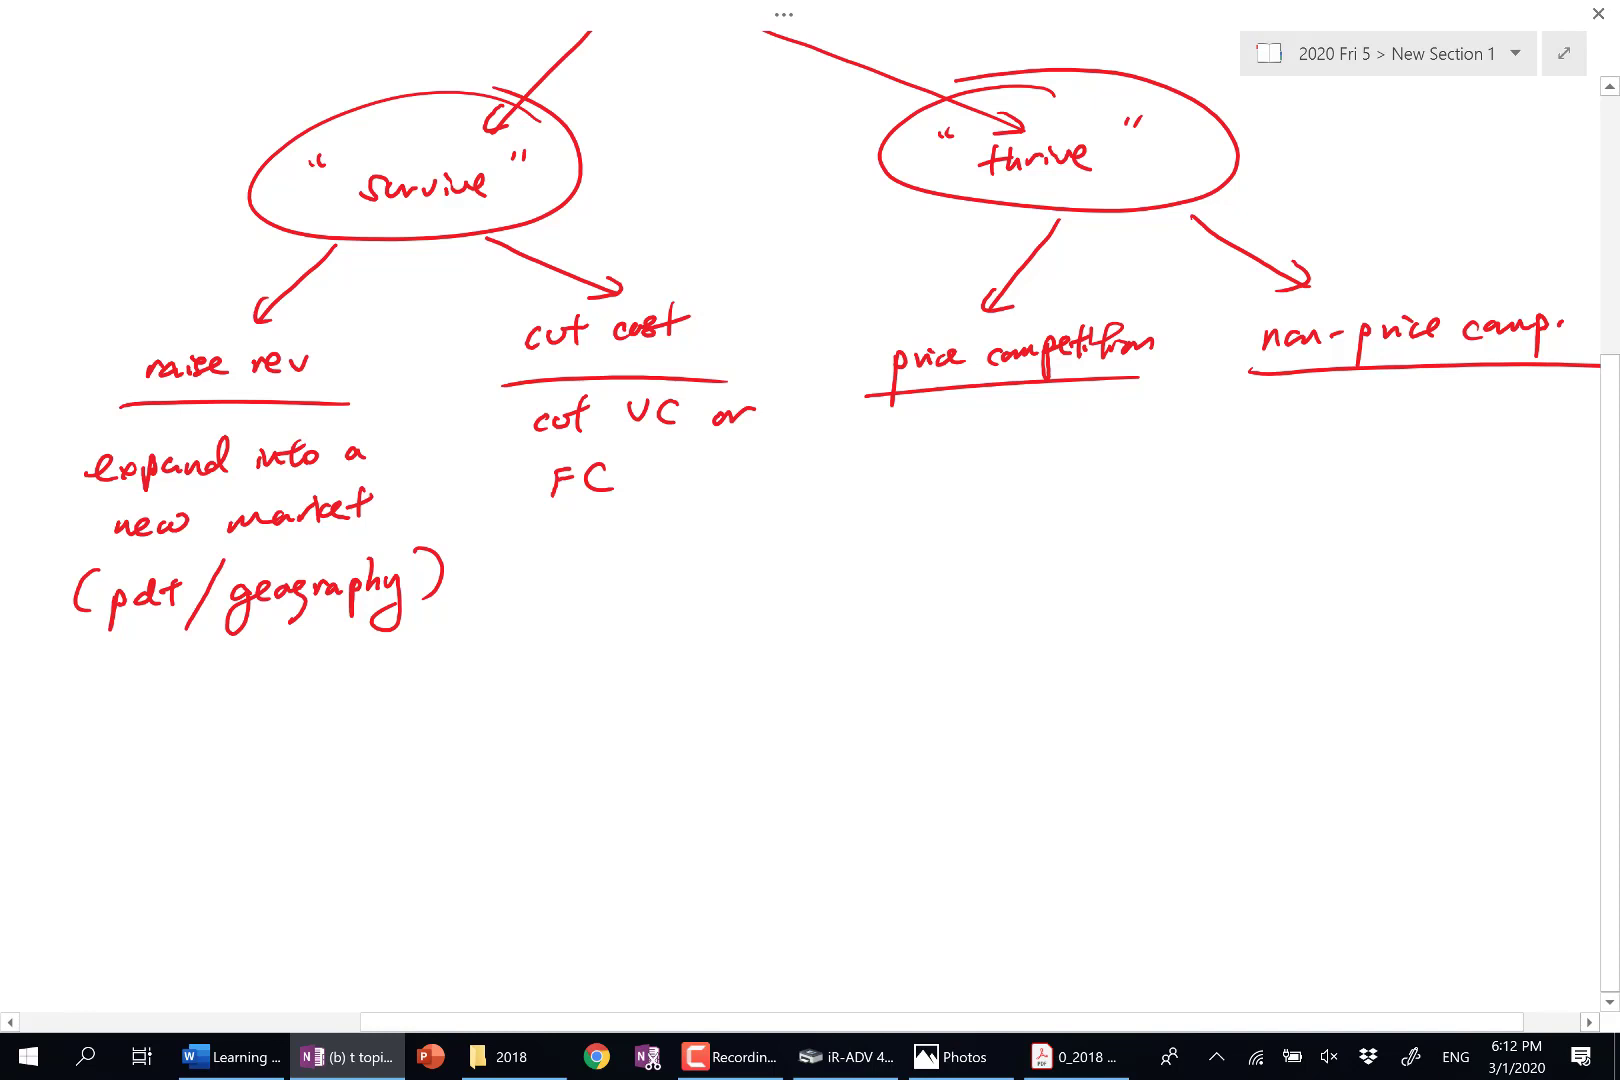
{"action": "type", "text": "price"}
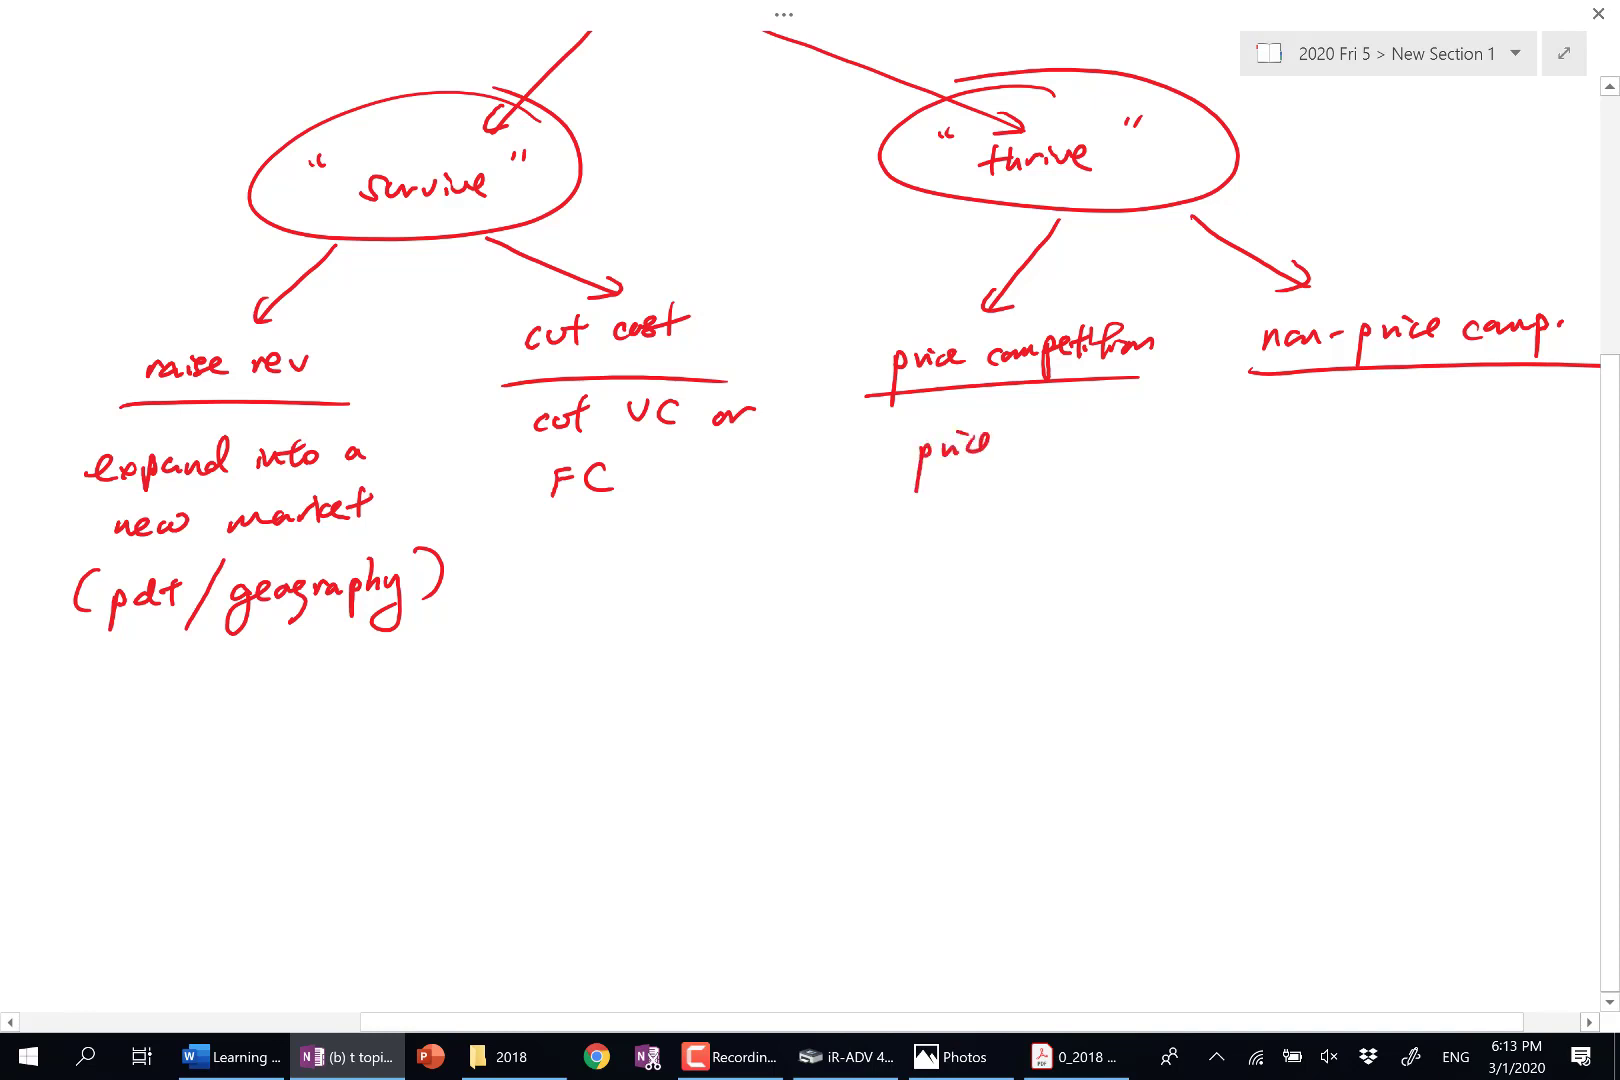
Step: Handwrite 'price war or predatory pricing' under 'price competition'
{"action": "type", "text": "war"}
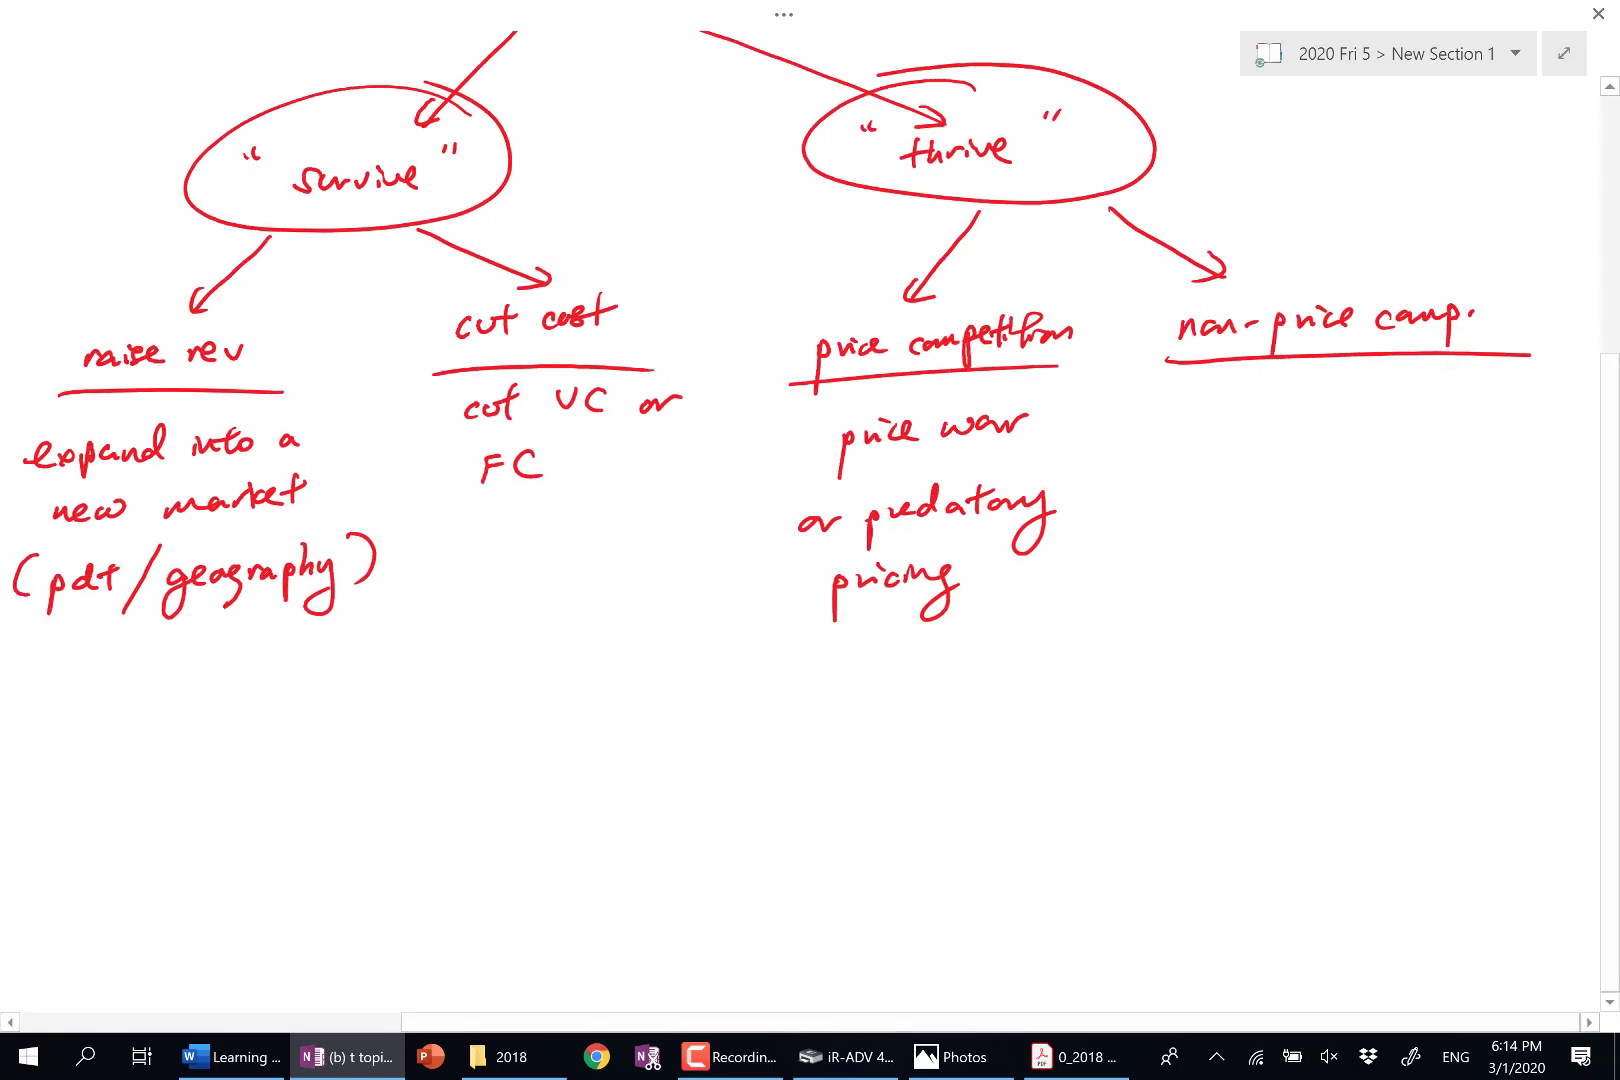
Step: Write 'real or imaginary' with arrows to 'pdt devt' and 'pdt promotion'
{"action": "type", "text": "real or imaginary"}
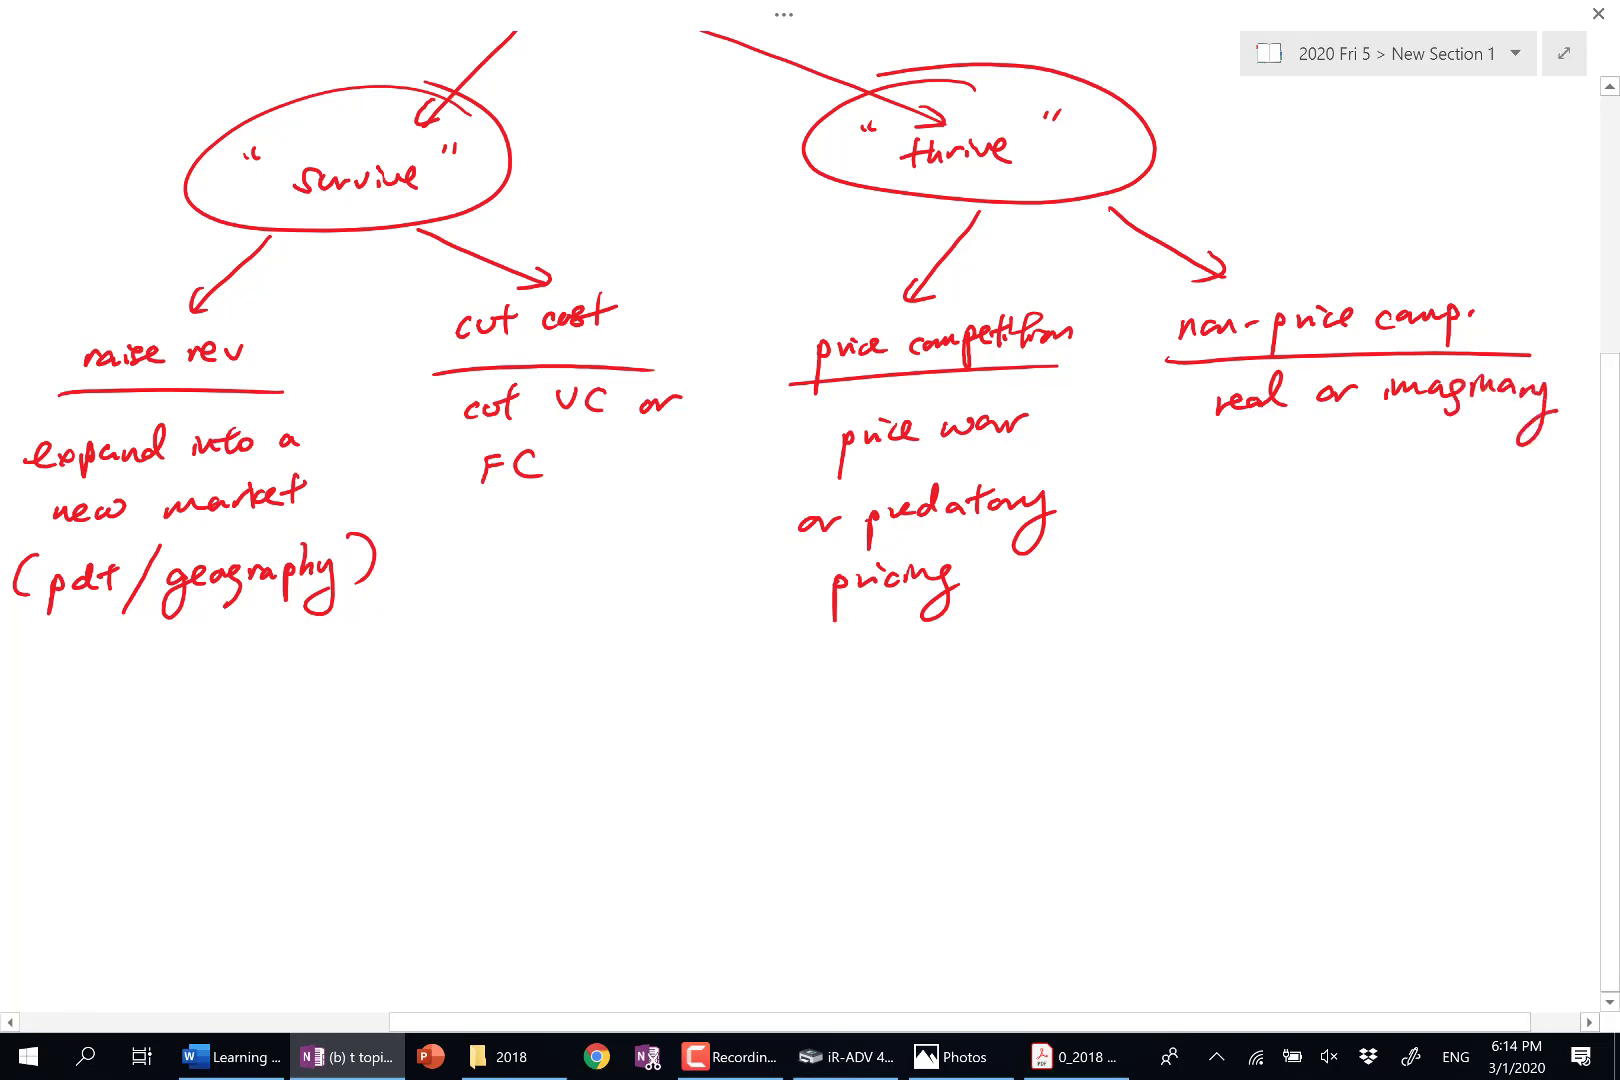
{"action": "left_click_drag", "start_coordinate": [1229, 455], "coordinate": [1193, 532]}
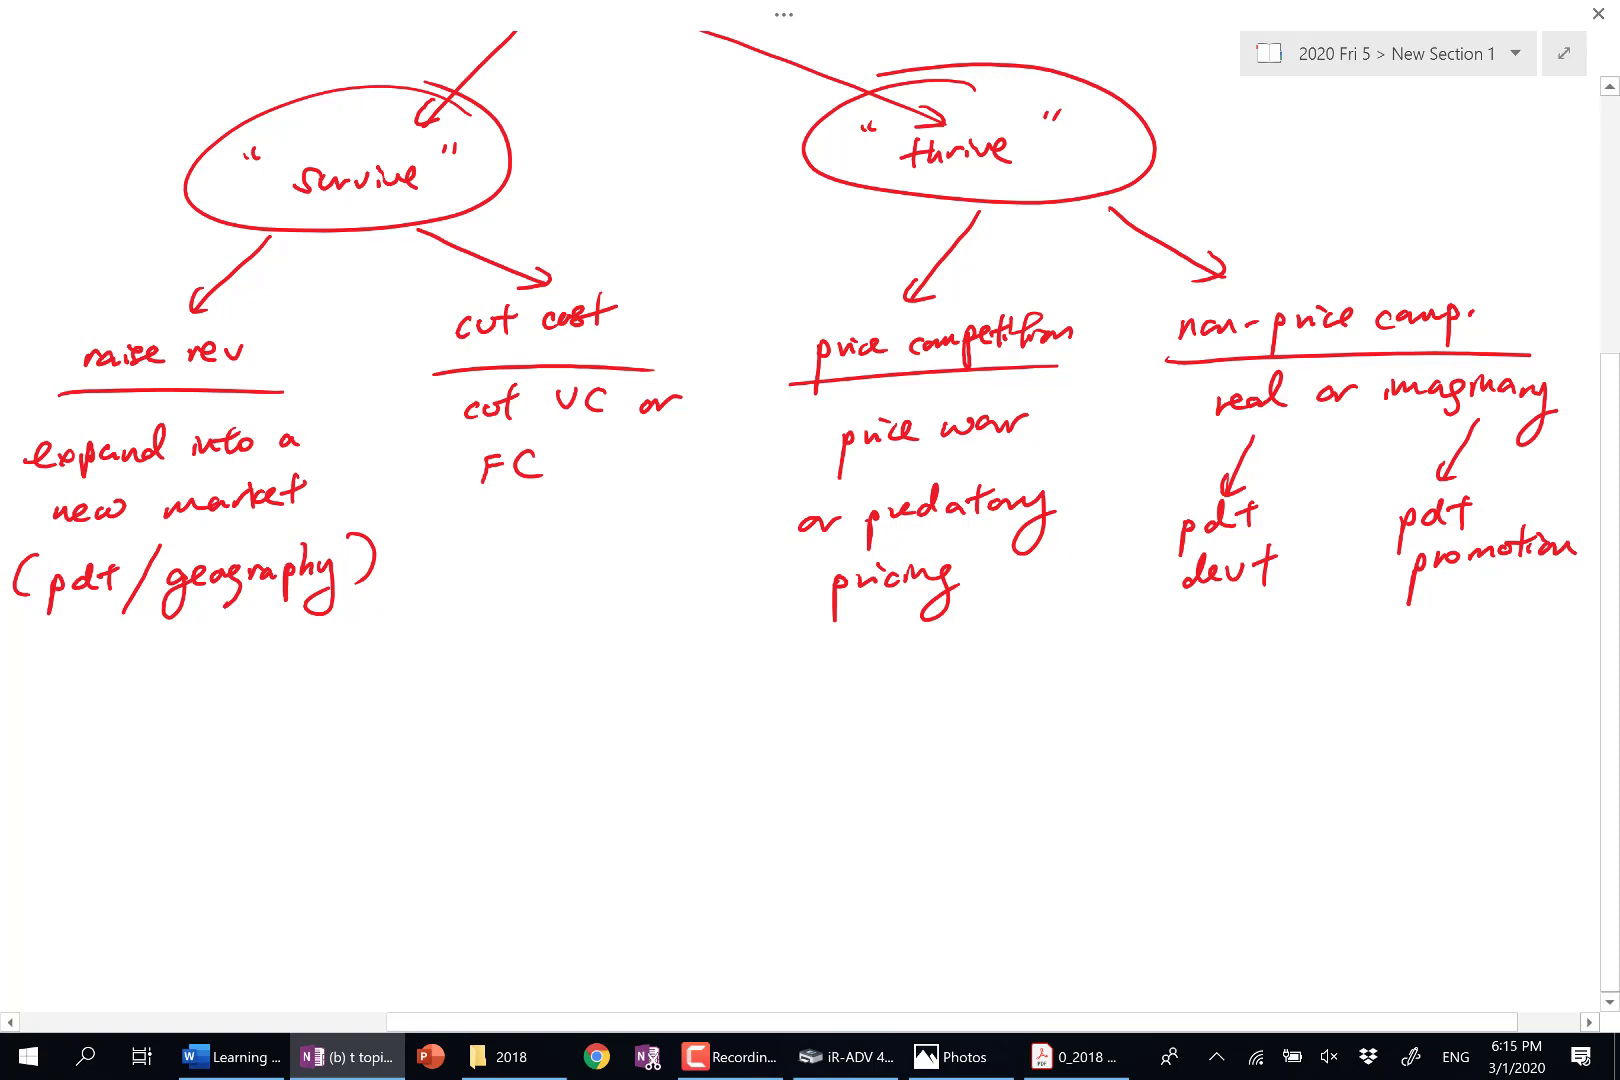
Step: Scroll the page to show the whole mind map from 'strategies of firm' down
{"action": "scroll", "scroll_direction": "down", "scroll_amount": 3}
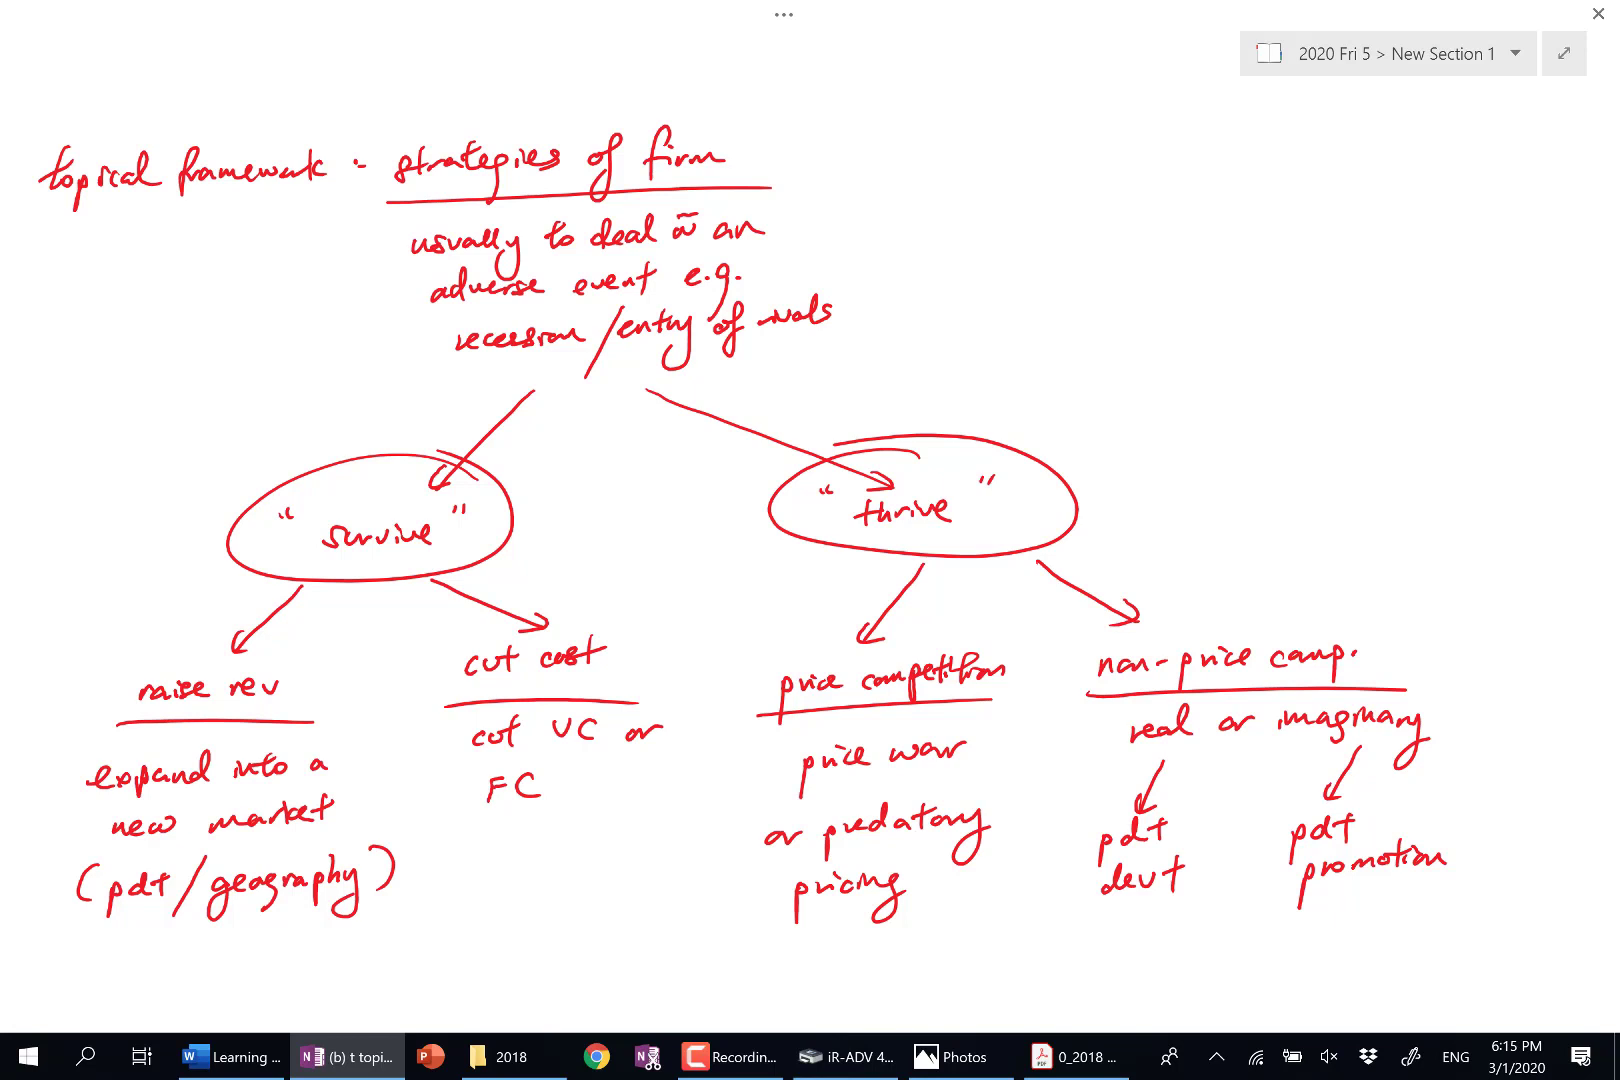
Step: Write underlined 'general framework: BCC + E' with an arrow to 'strategy pros & cons'
{"action": "type", "text": "genero"}
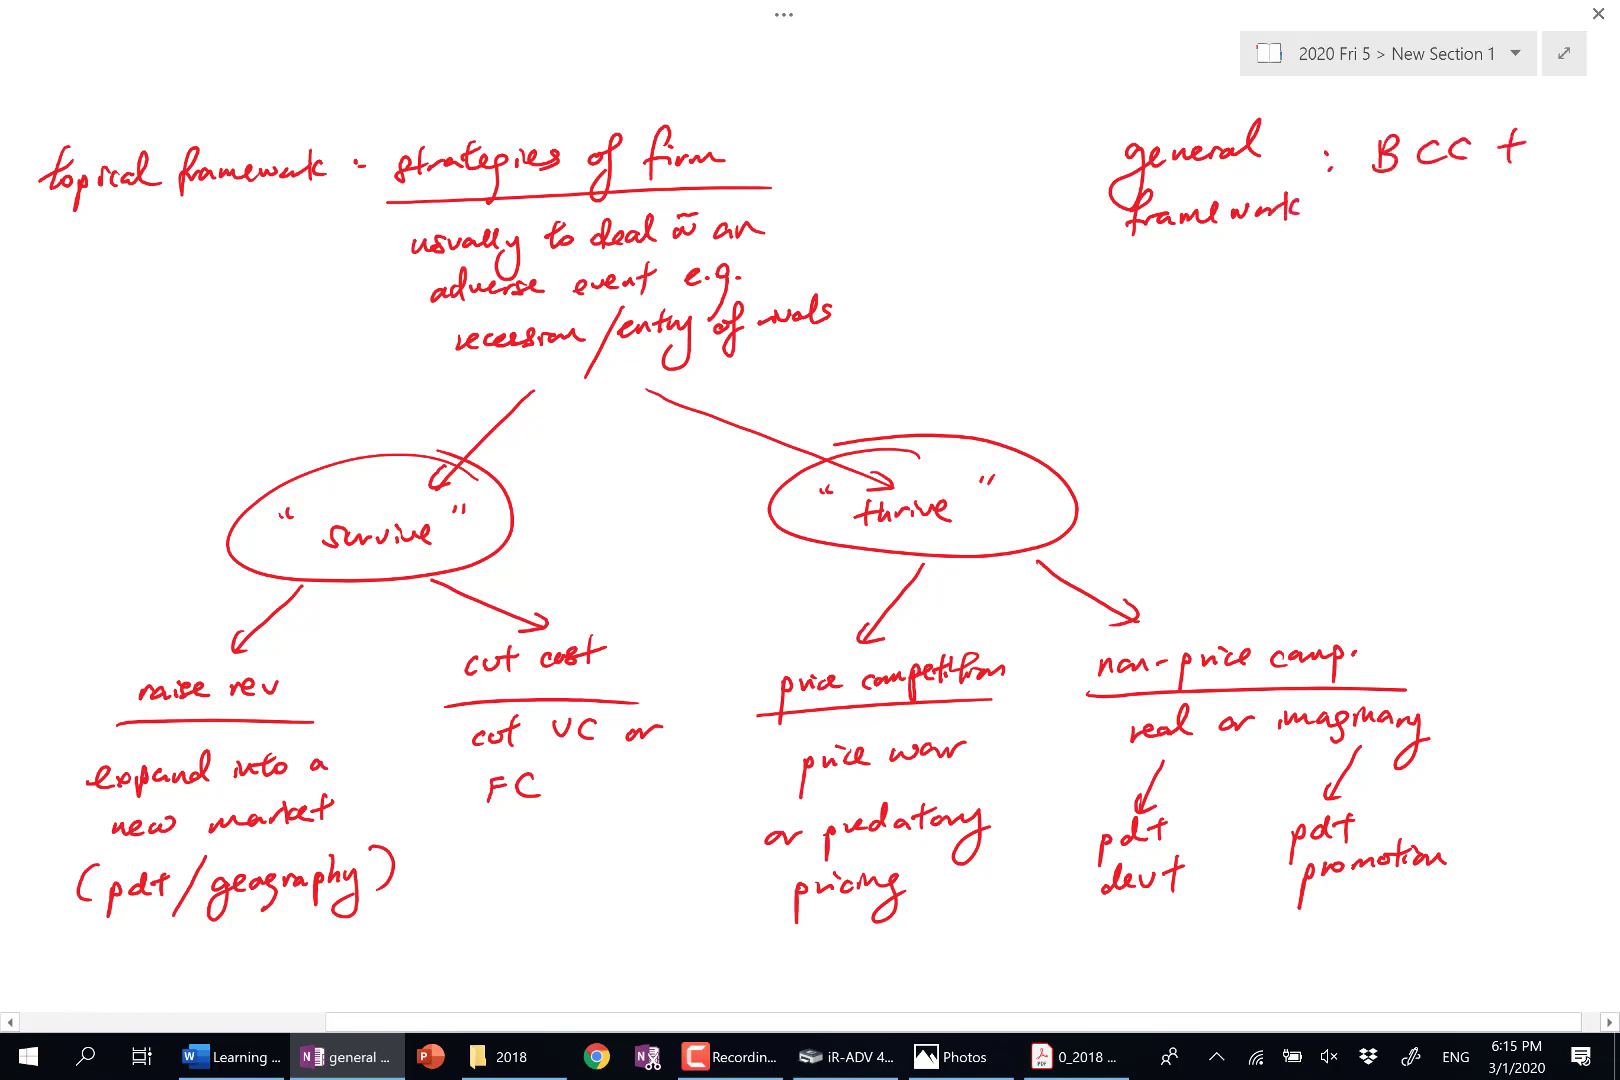
{"action": "type", "text": "E"}
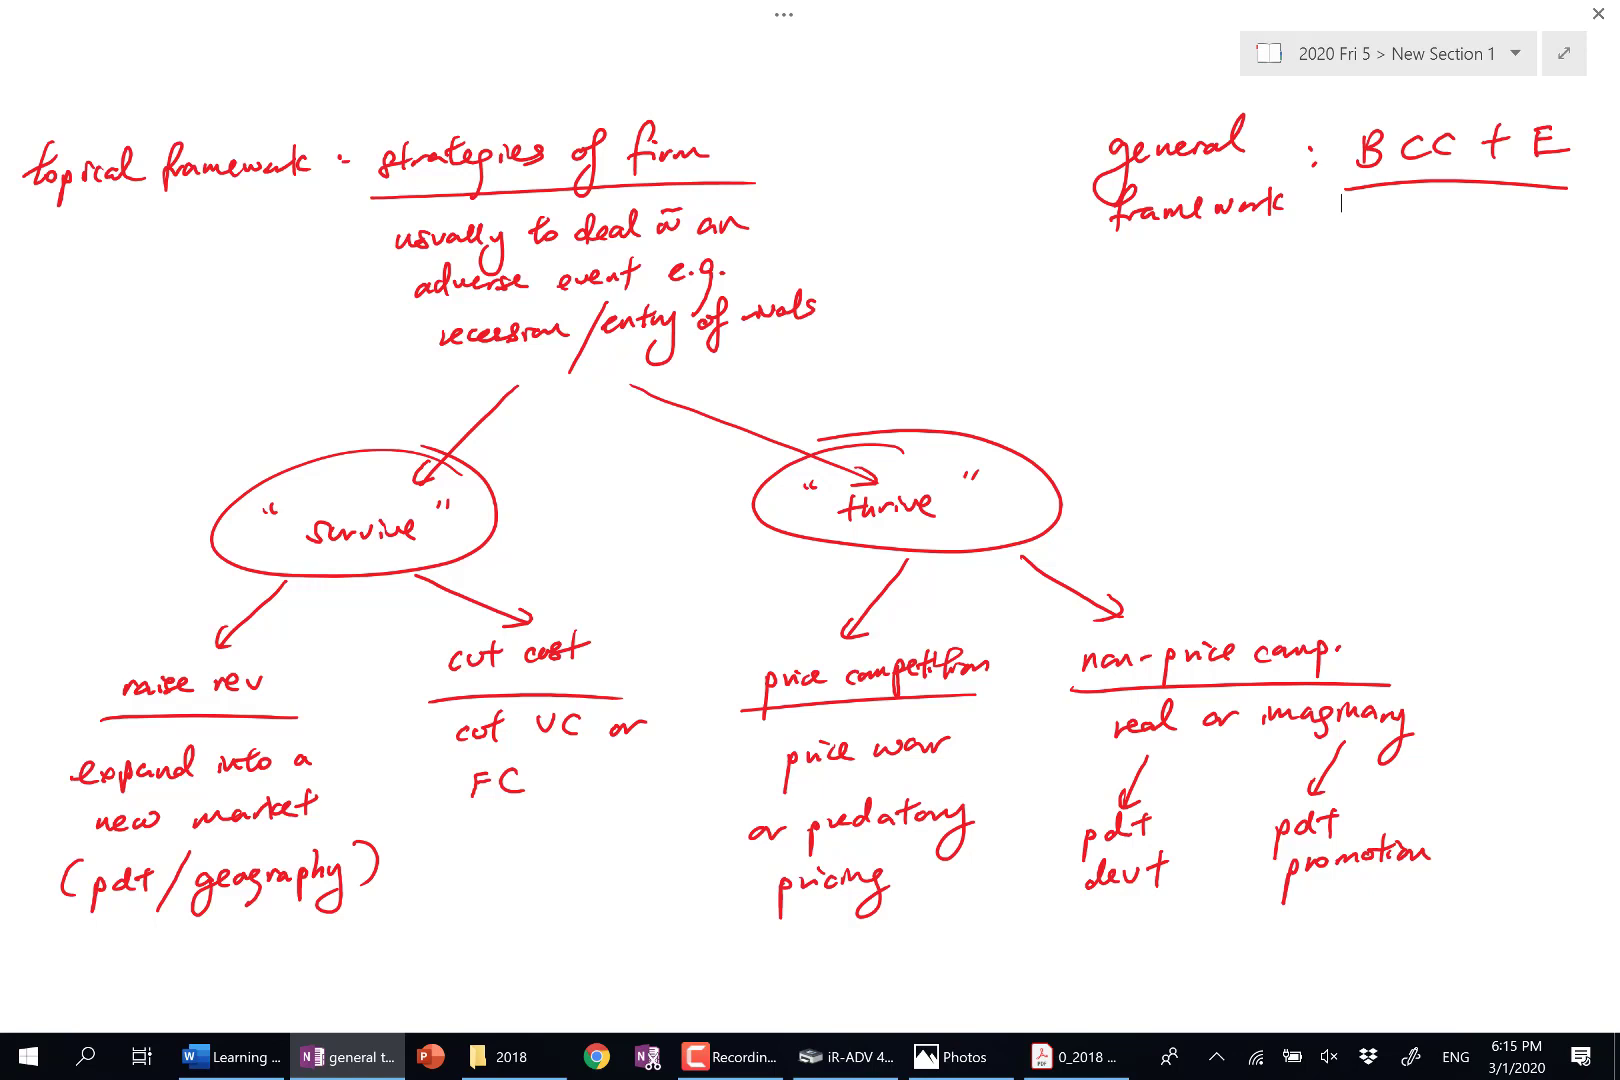
{"action": "left_click_drag", "start_coordinate": [1384, 186], "coordinate": [1302, 279]}
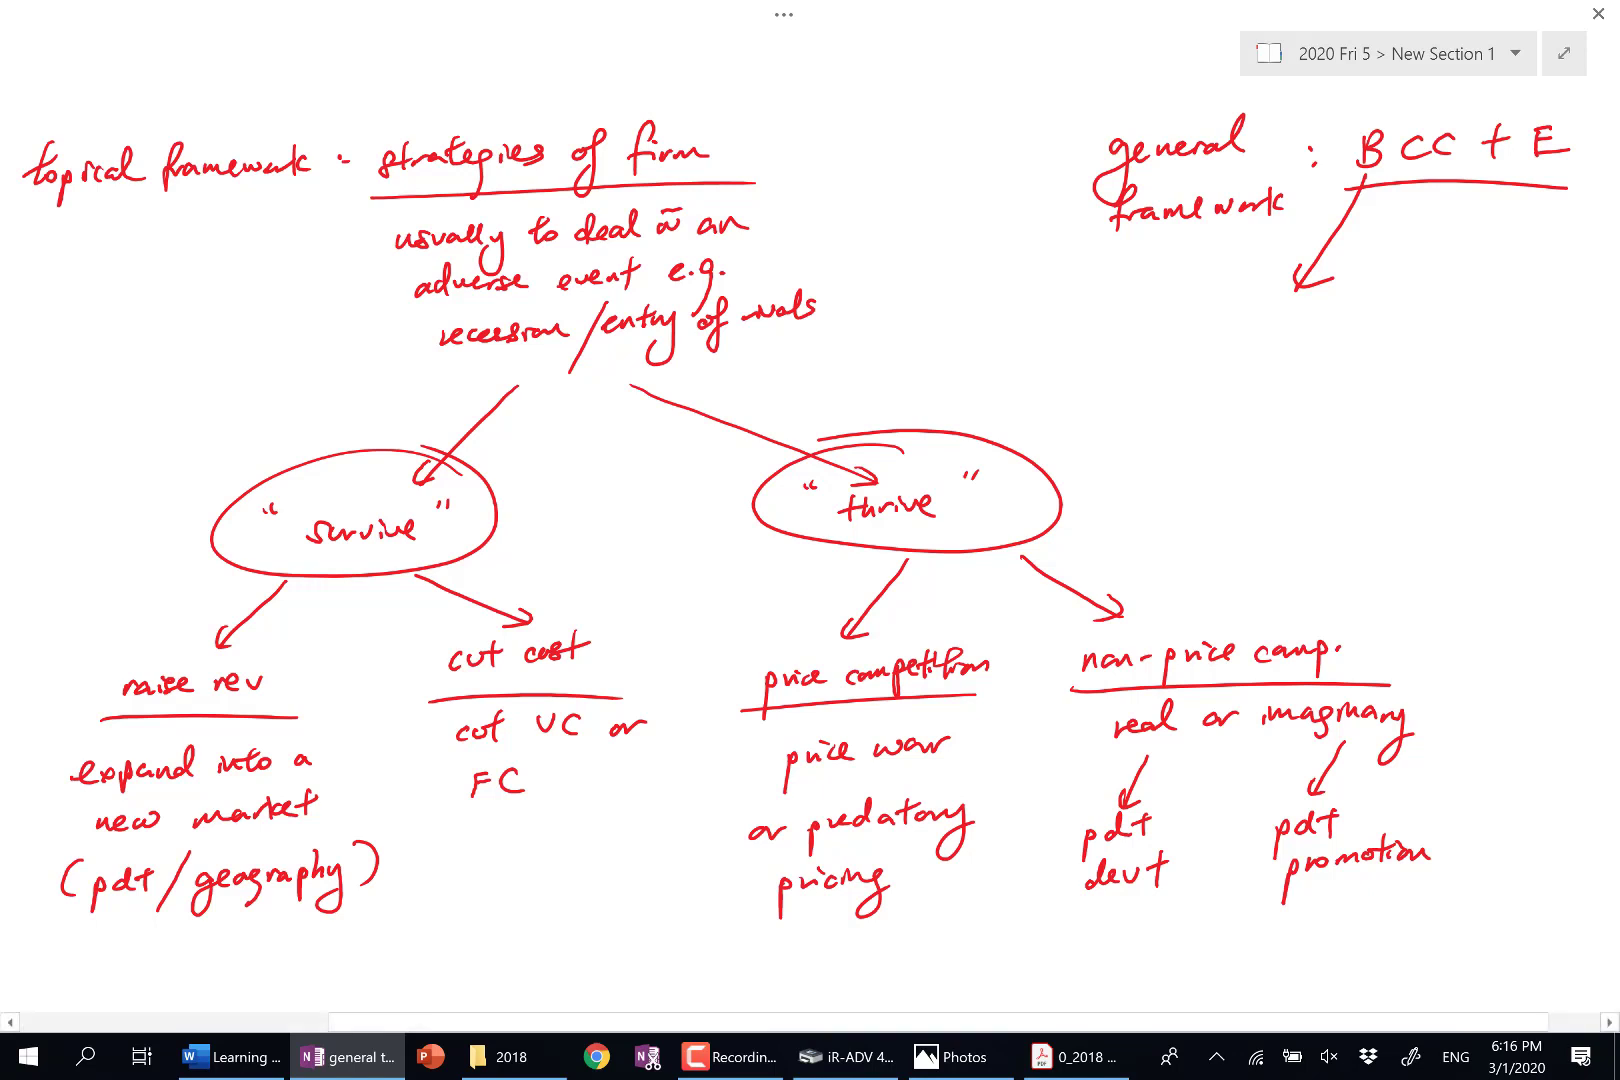
{"action": "type", "text": "strateg"}
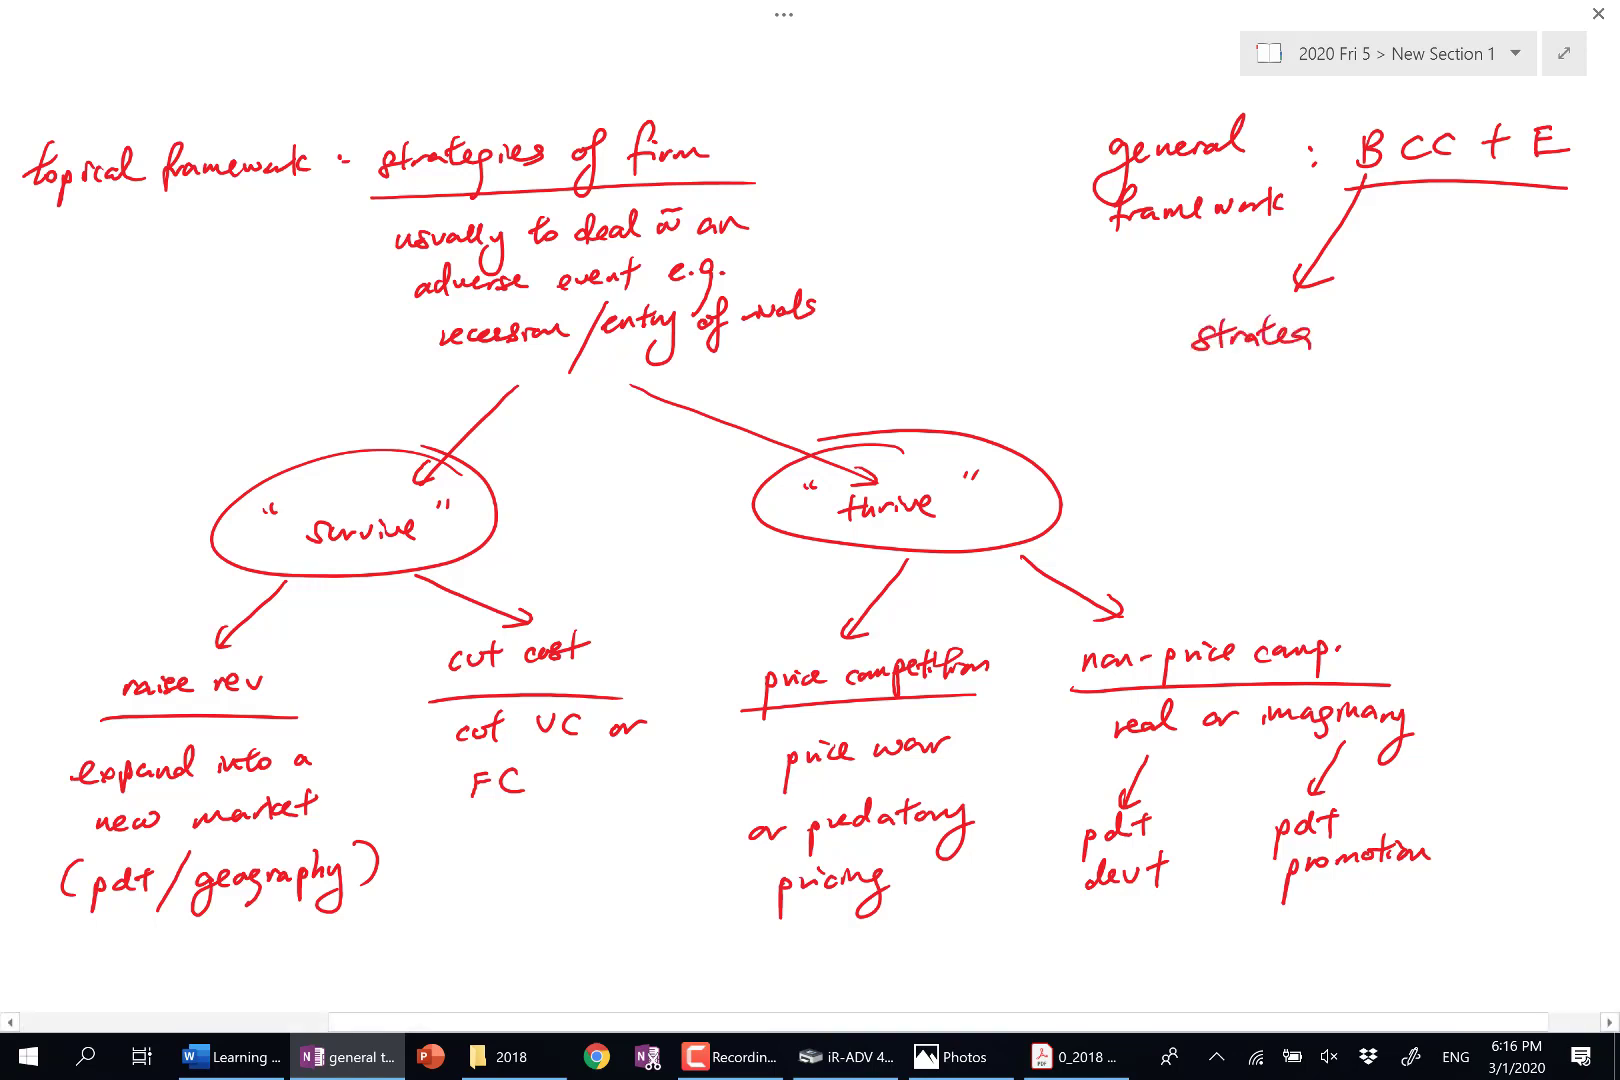
{"action": "type", "text": "y"}
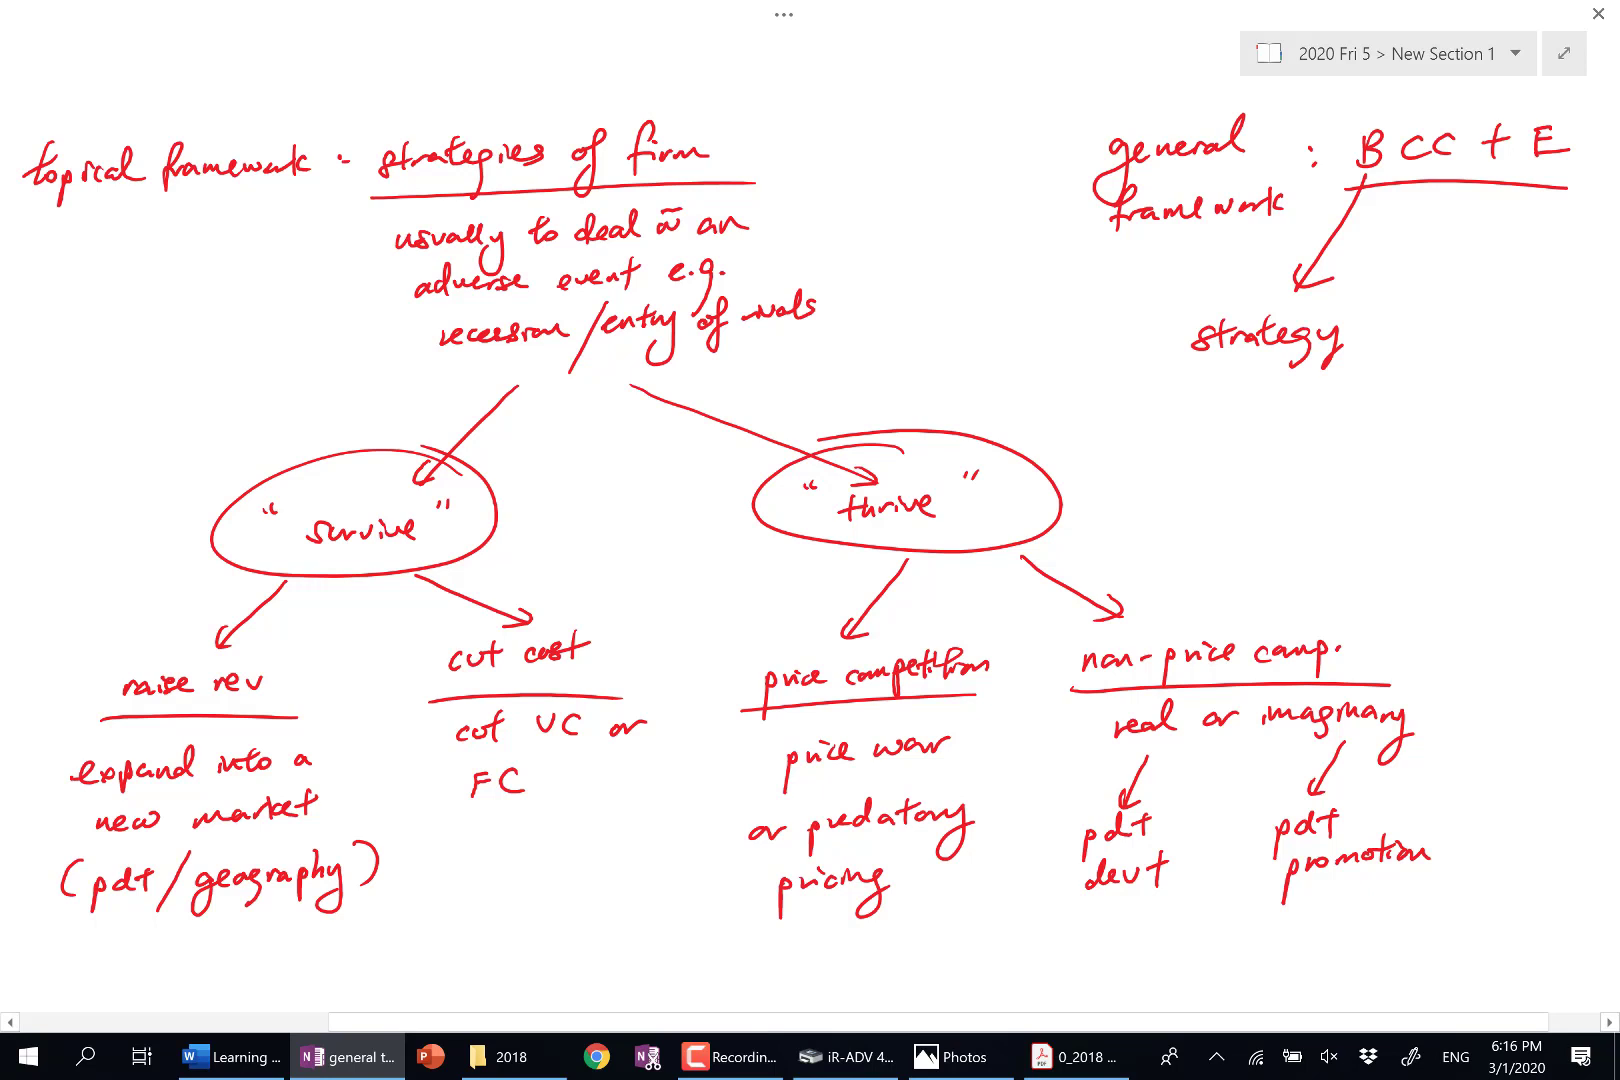
{"action": "type", "text": "pros &"}
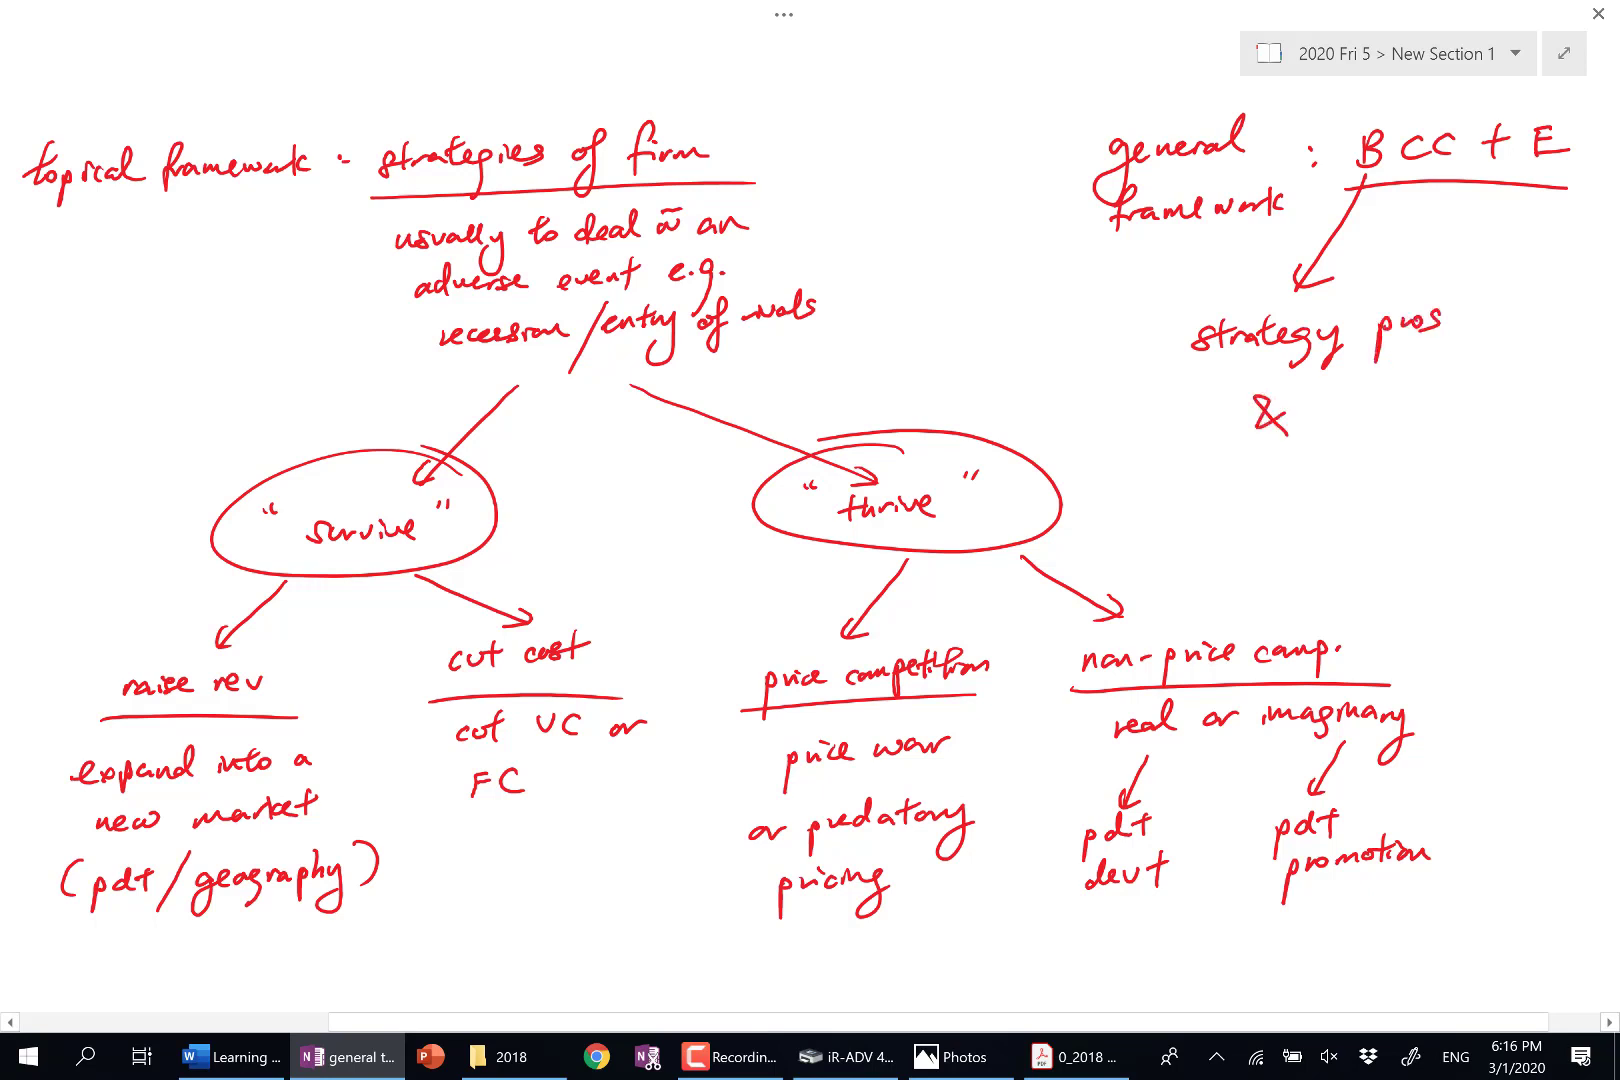
{"action": "type", "text": "cons"}
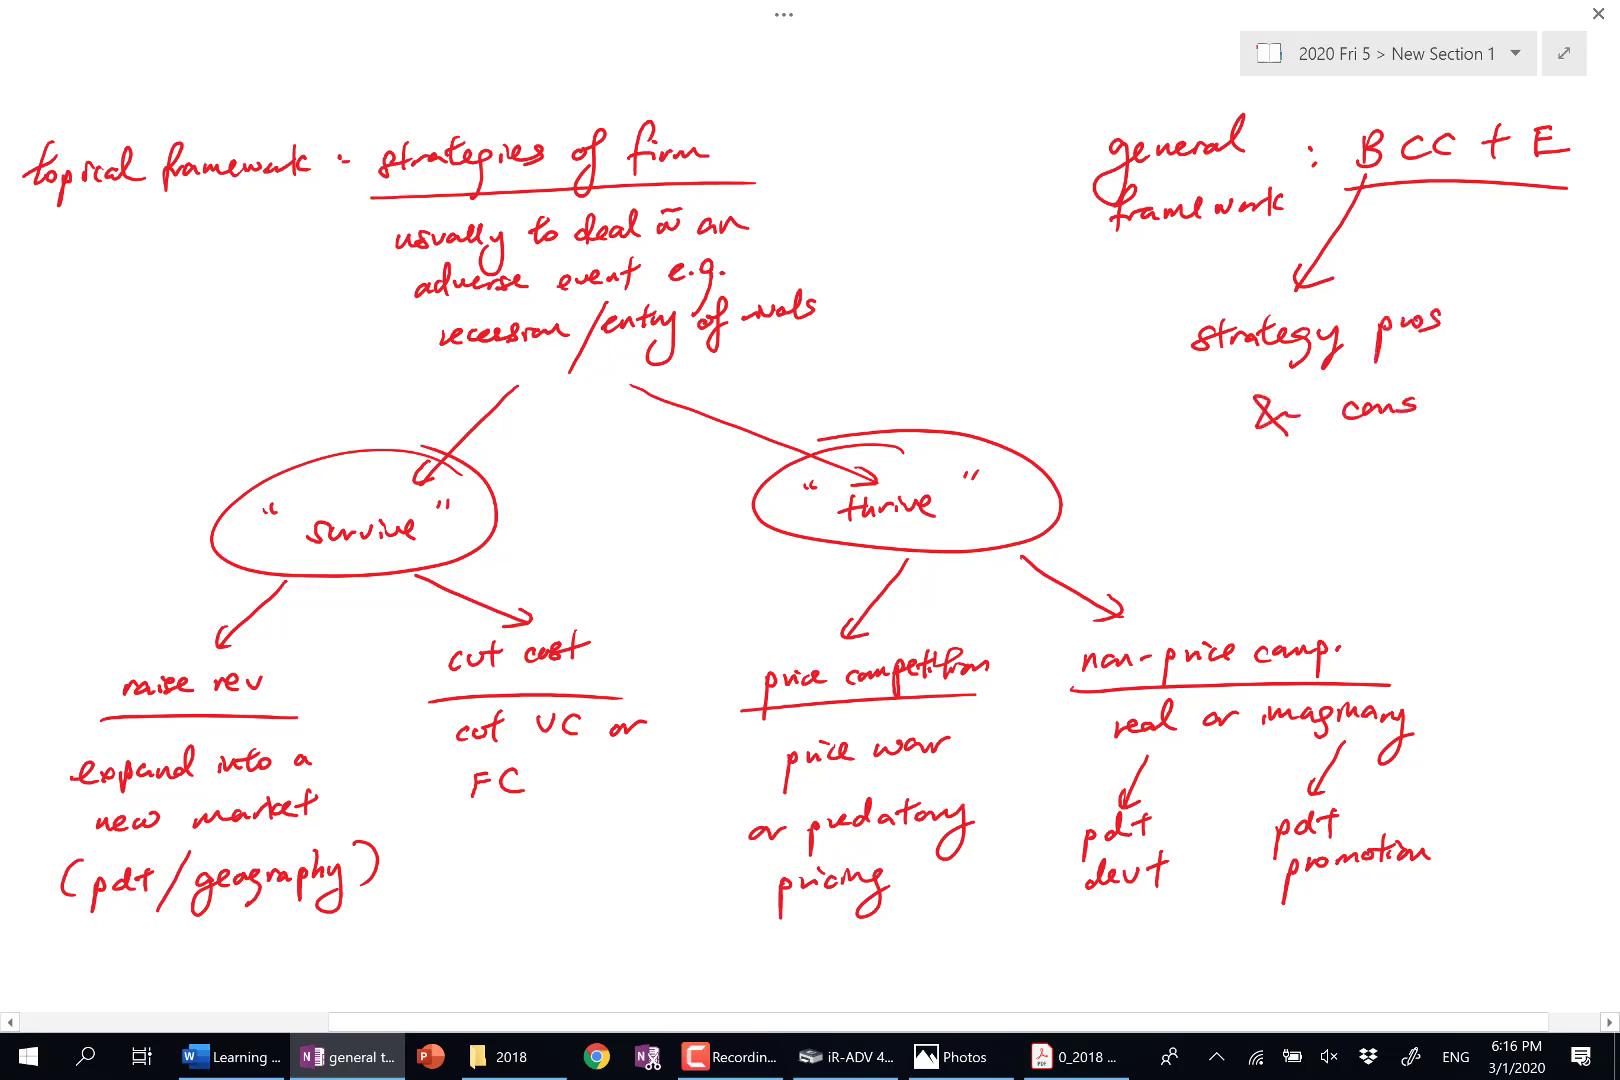